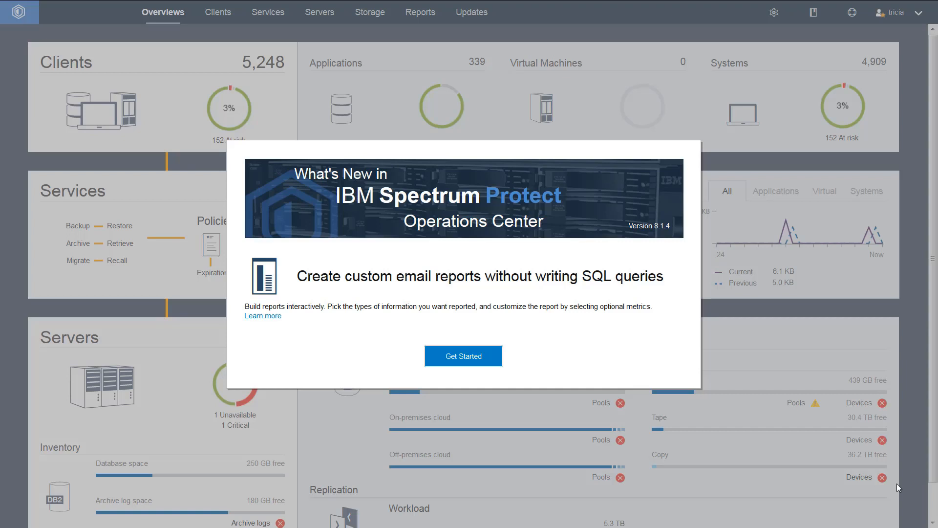
mouse_move(302, 293)
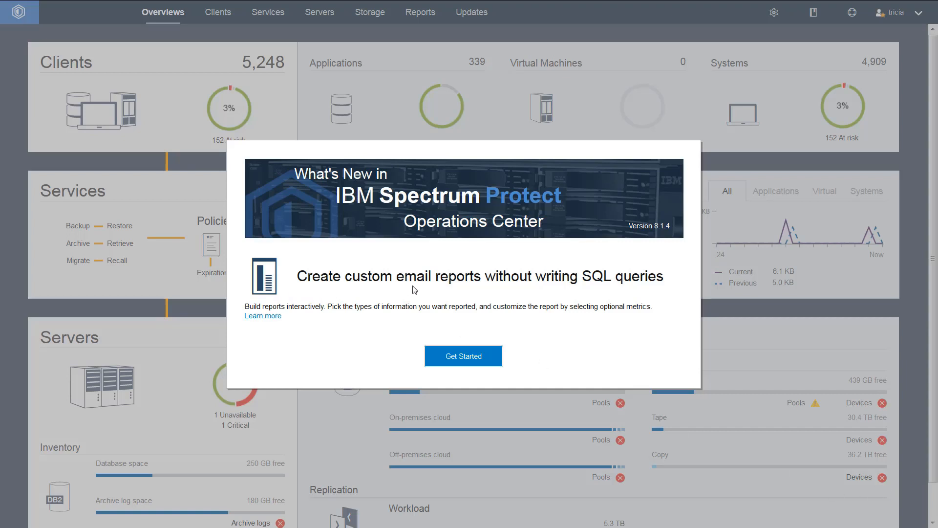
mouse_move(511, 289)
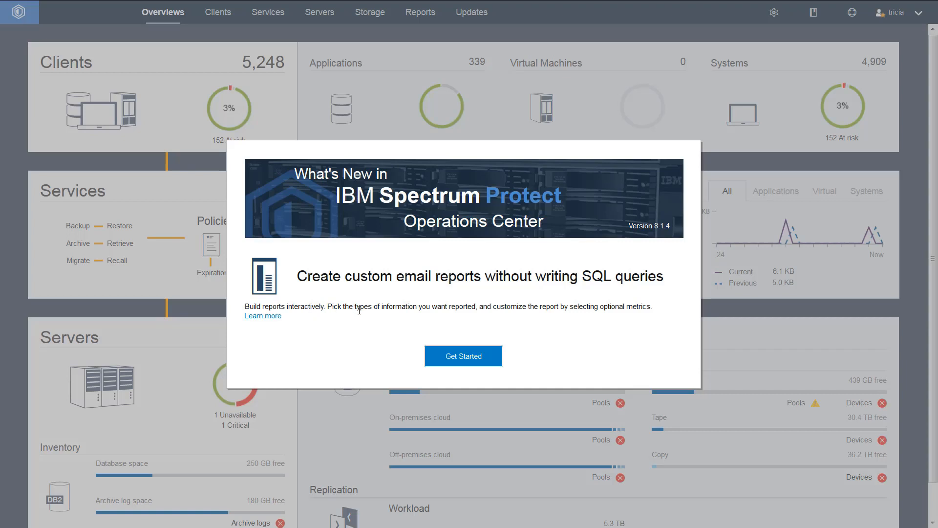
mouse_move(453, 317)
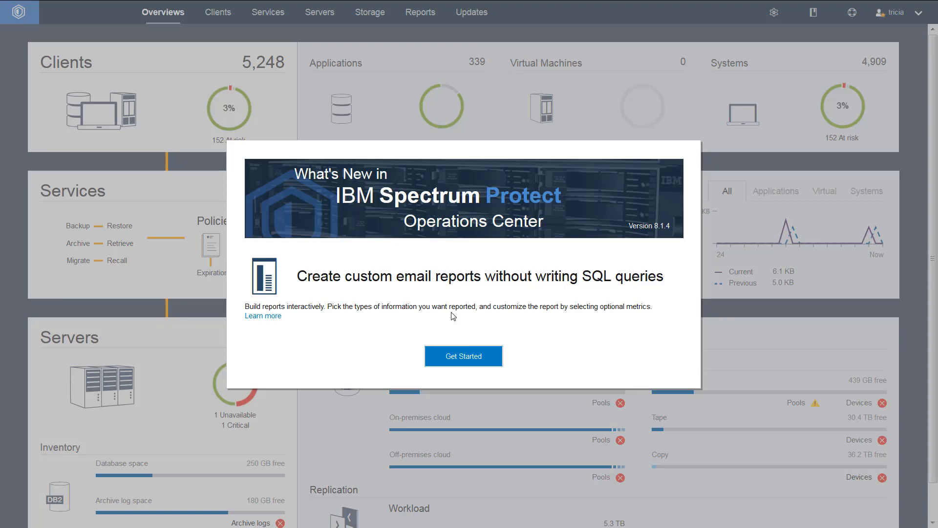
mouse_move(464, 355)
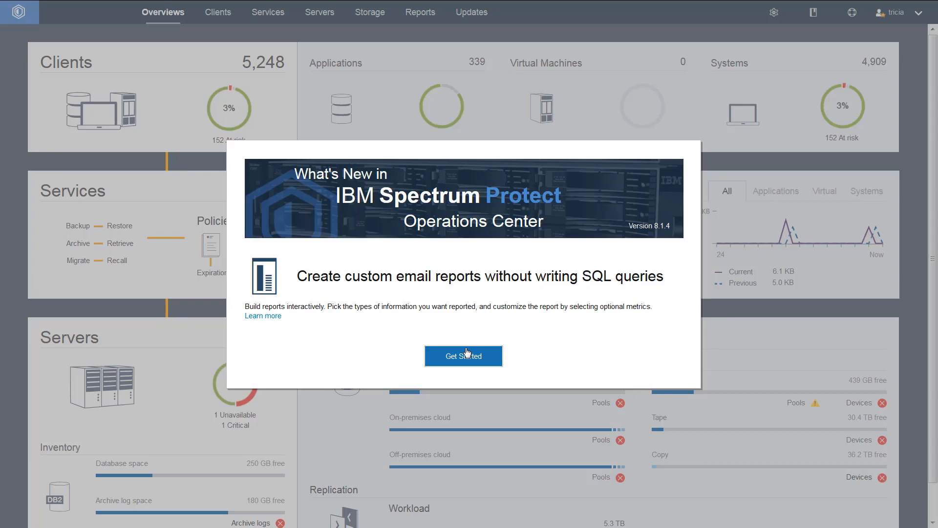
Dismiss the What's New intro, show the Reports list and begin adding a new report.
left_click(462, 356)
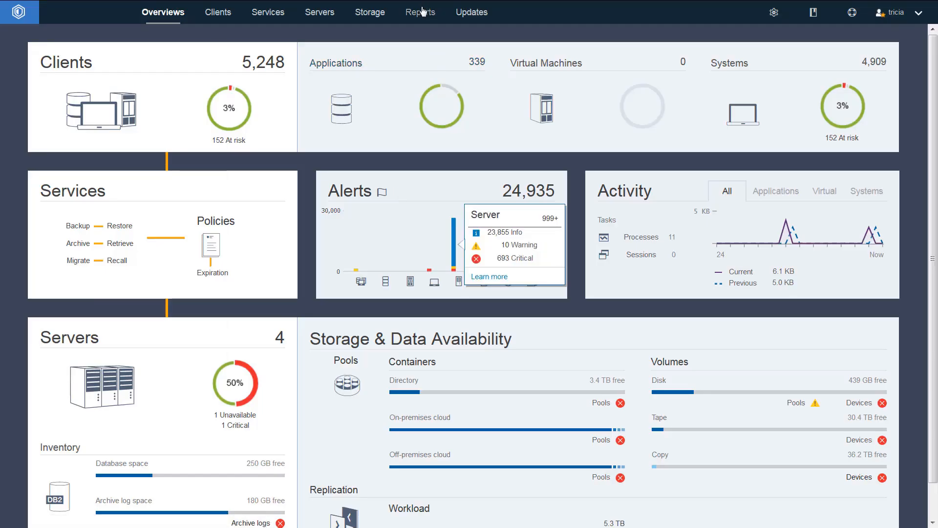
left_click(419, 12)
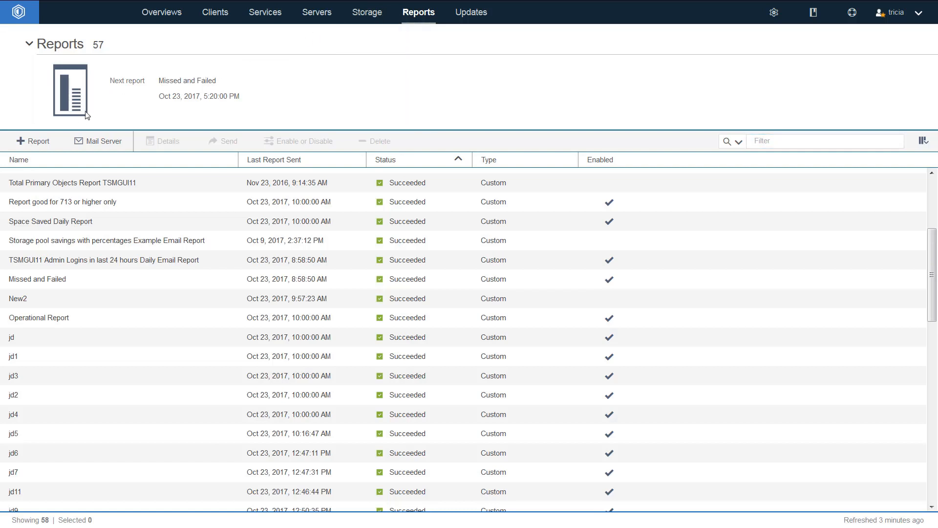
left_click(33, 141)
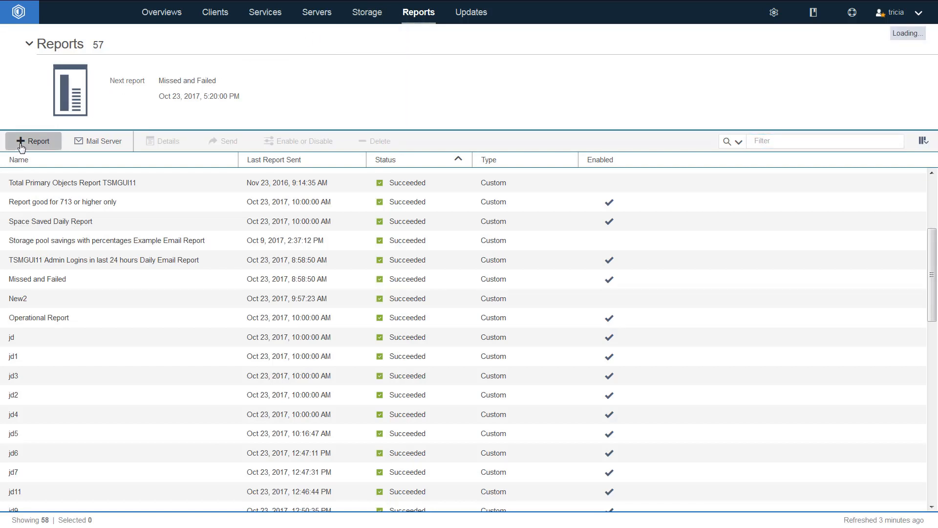
Choose Operational Overview as the report type in the Add Report wizard.
left_click(34, 141)
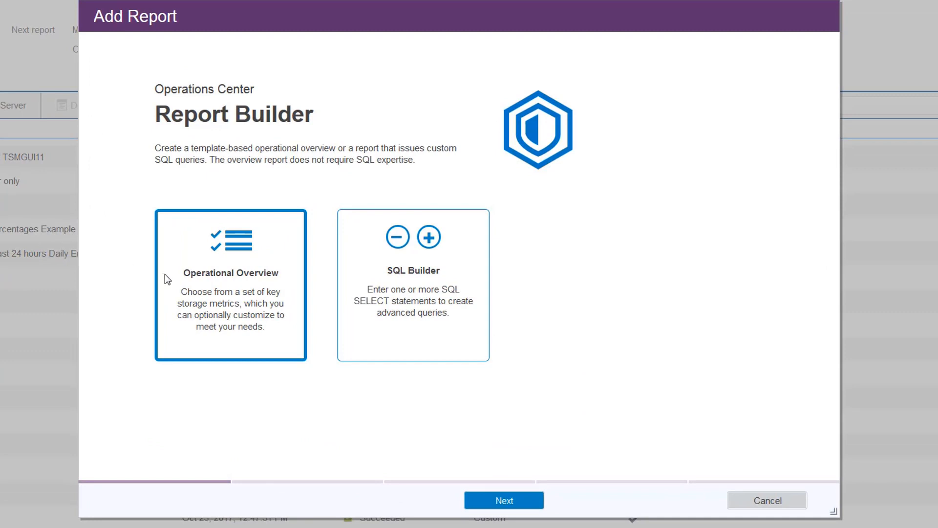
mouse_move(256, 285)
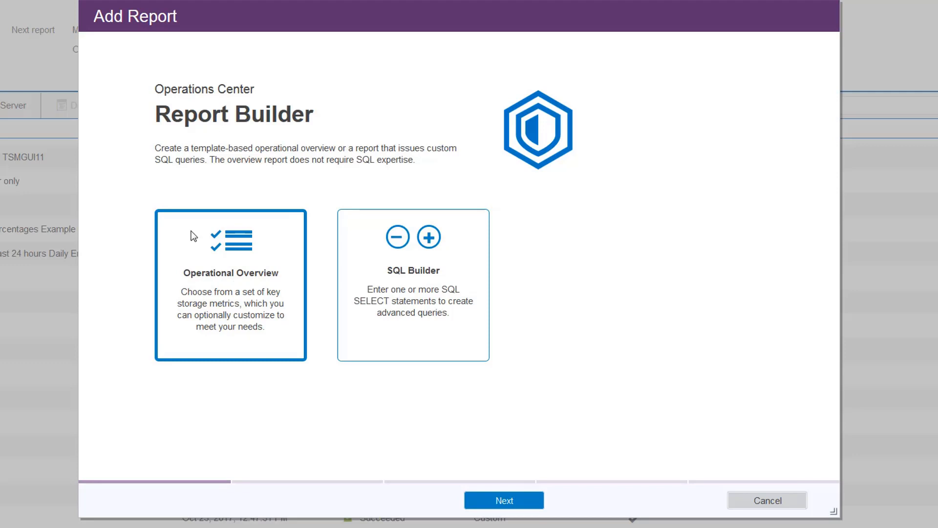
mouse_move(167, 252)
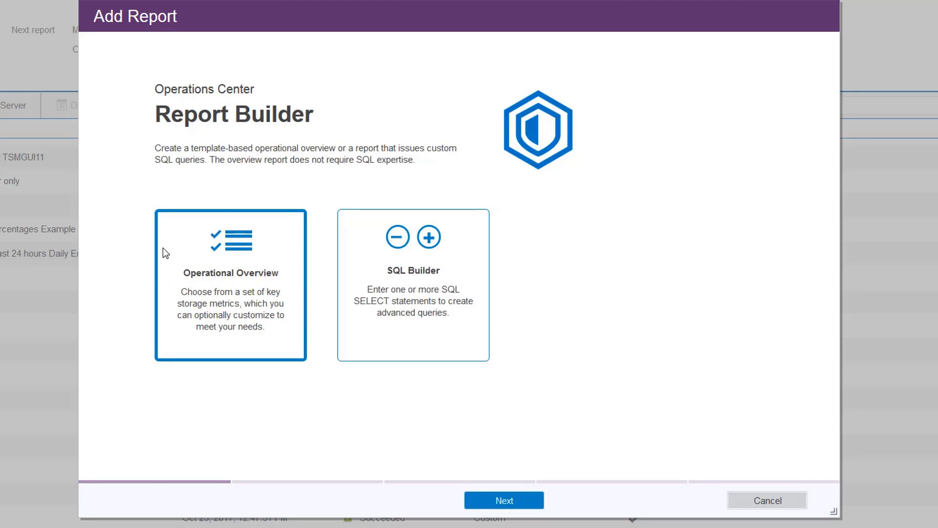
mouse_move(177, 264)
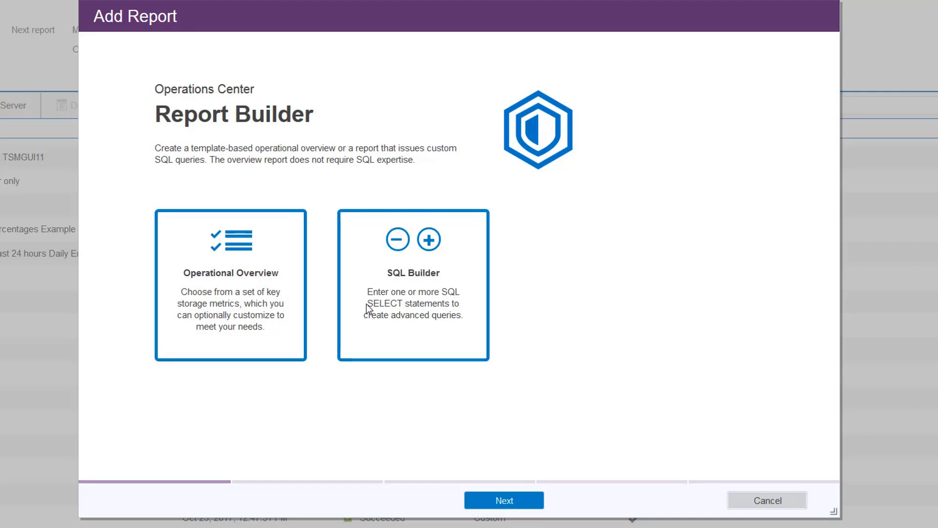
left_click(230, 285)
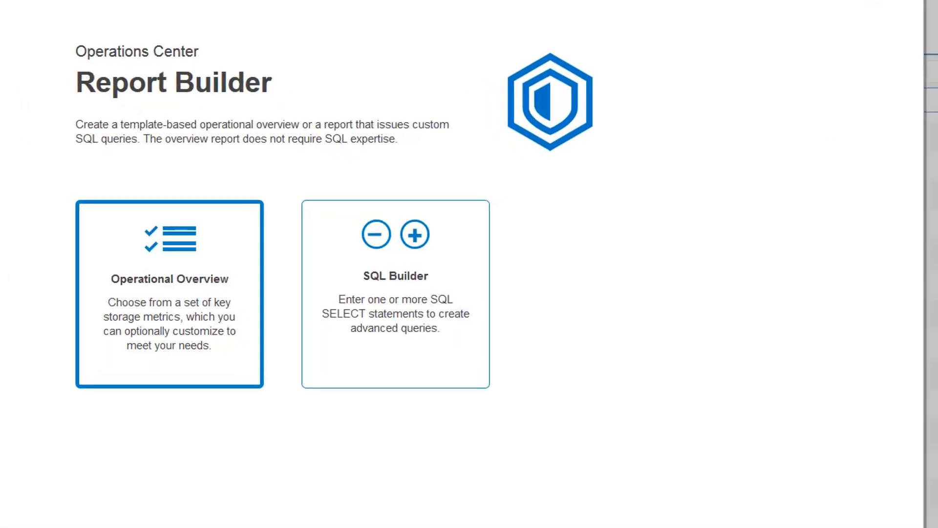
Name the report 'Spectrum Protect Operational report' and schedule it weekly at 2:30 PM on S, T, Th, Sa.
left_click(169, 293)
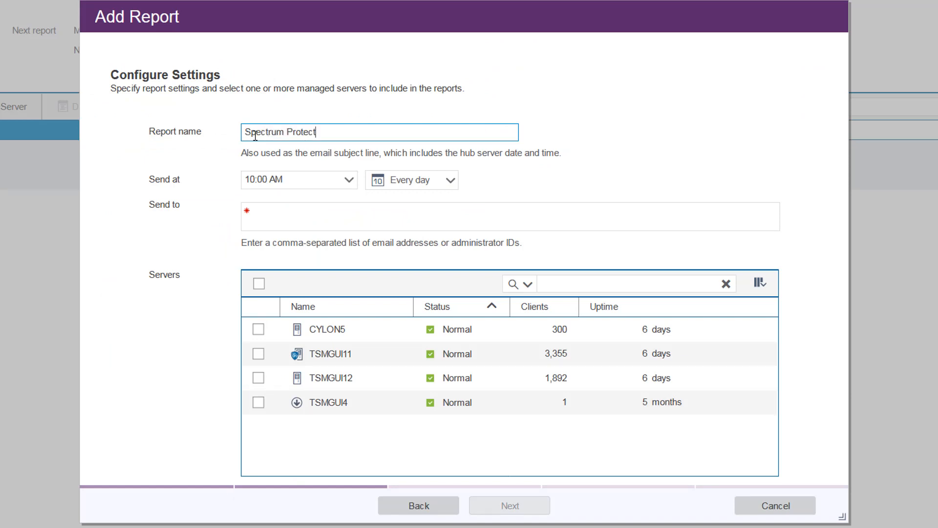
type("Operationa")
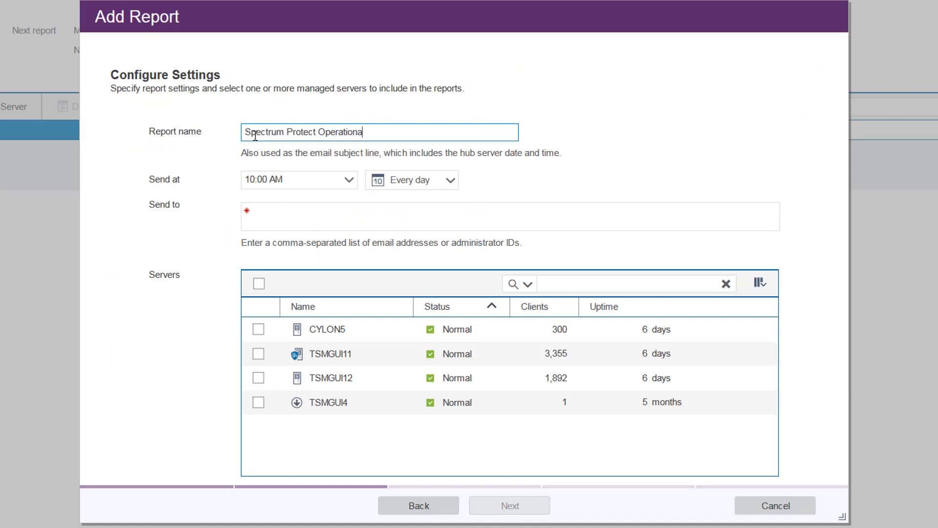
type("report")
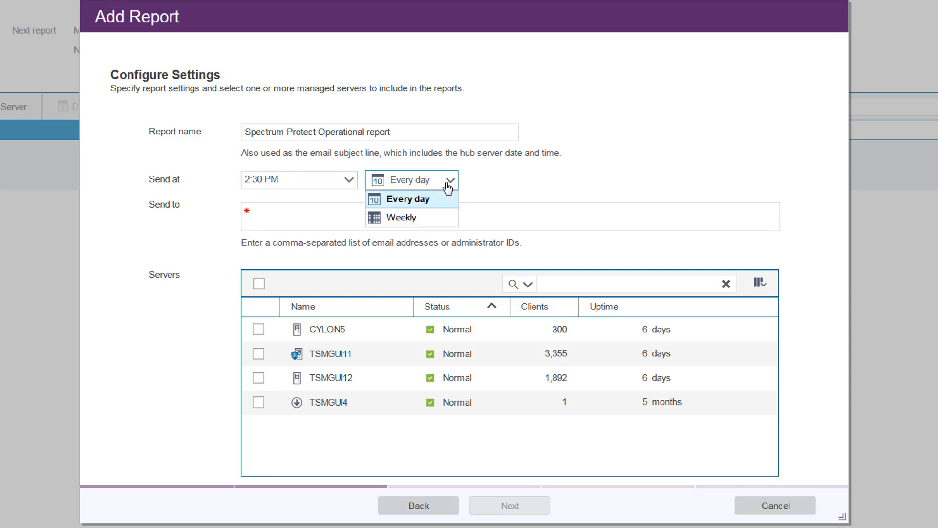
left_click(401, 217)
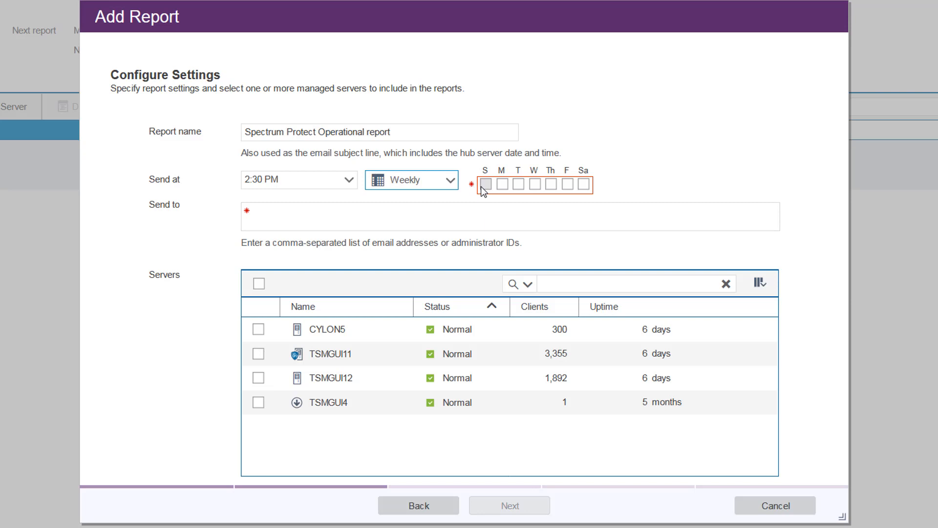
left_click(518, 184)
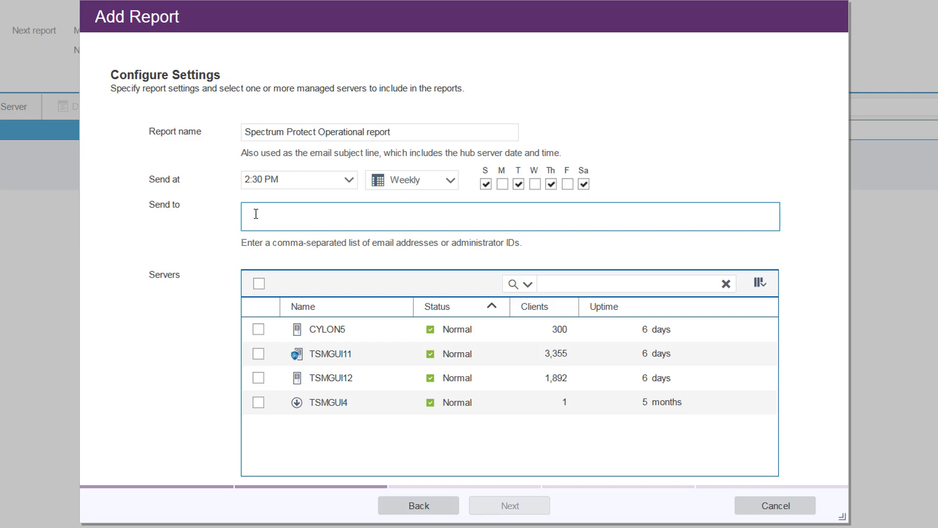
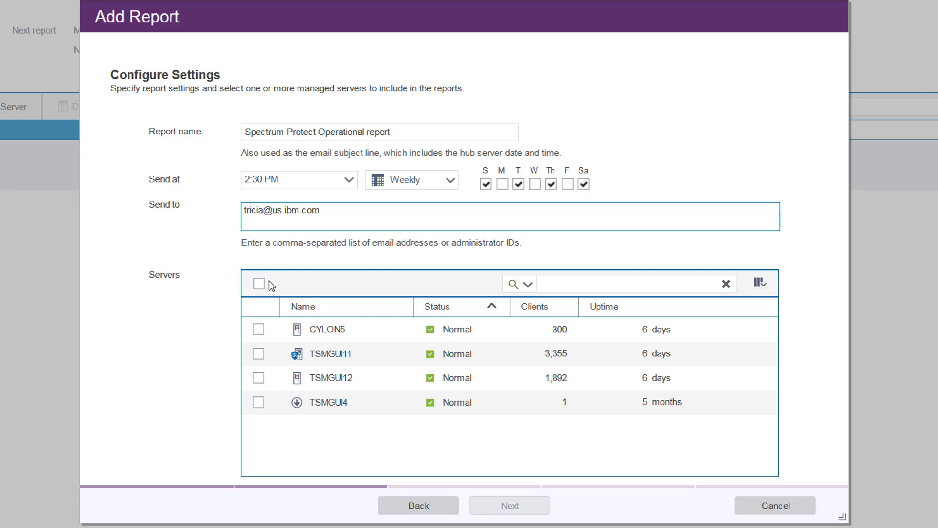
Include only servers TSMGUI12, TSMGUI11 and TSMGUI4, leaving CYLON5 out.
left_click(259, 284)
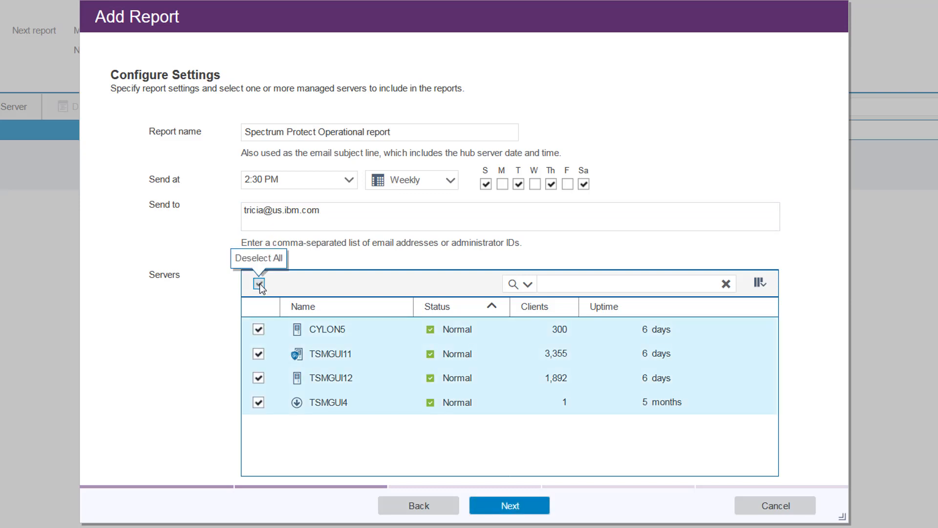
left_click(258, 283)
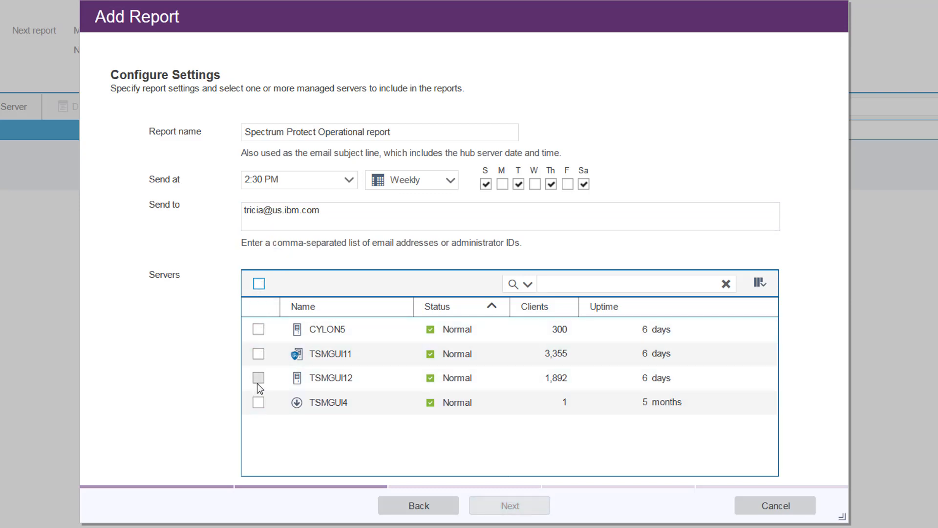
left_click(258, 377)
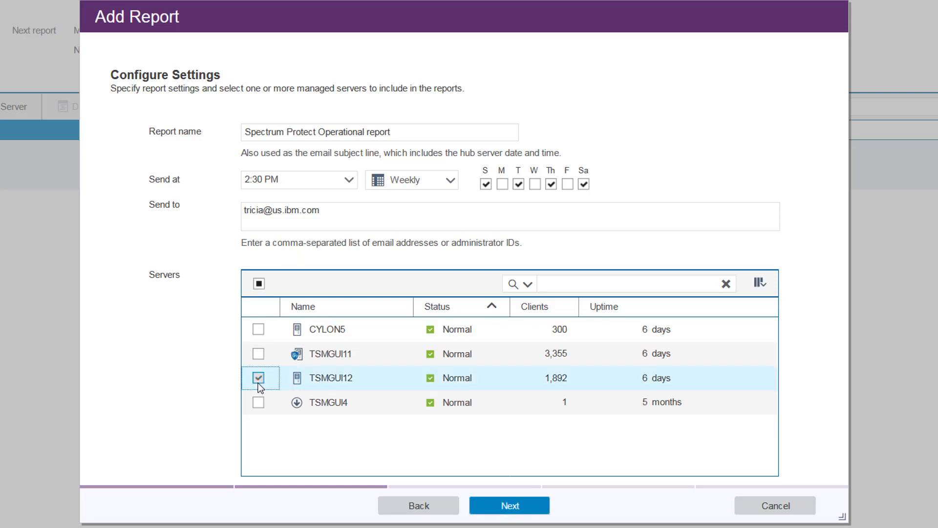
left_click(258, 353)
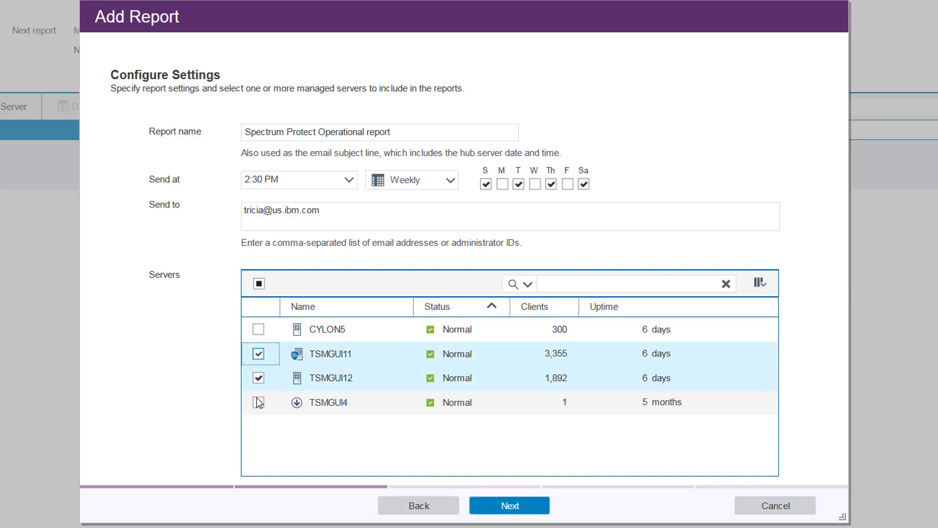
left_click(258, 401)
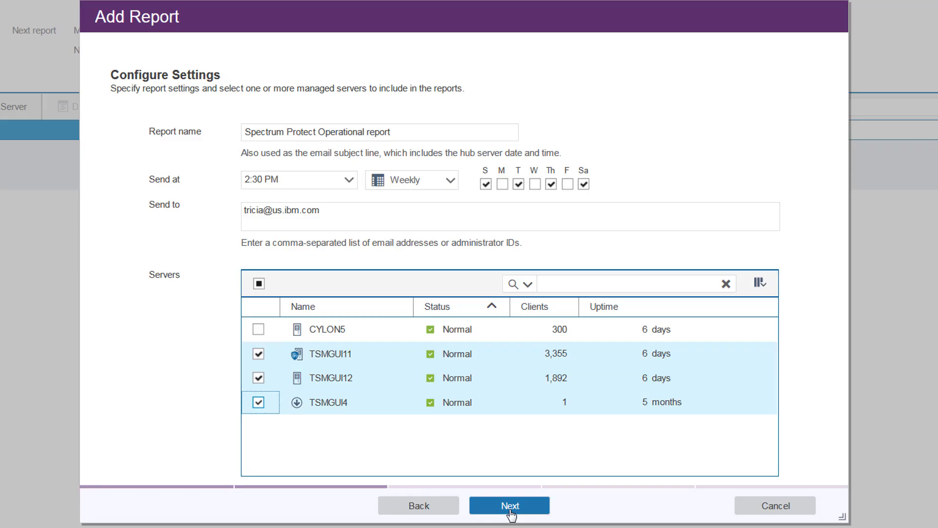
left_click(509, 506)
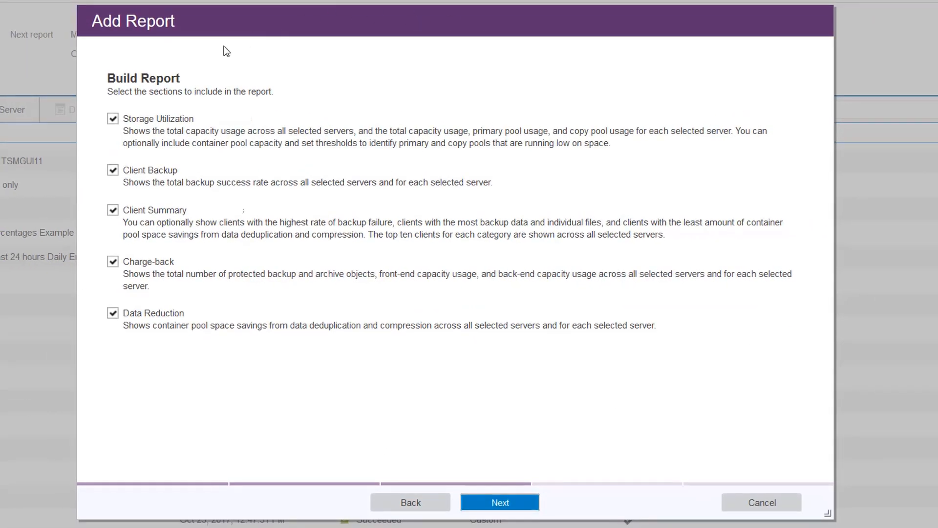
mouse_move(82, 165)
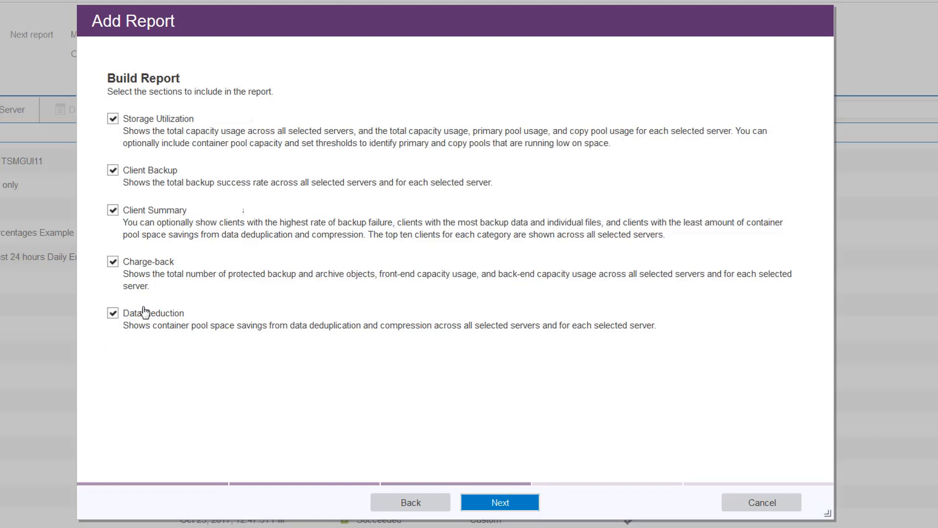
mouse_move(149, 311)
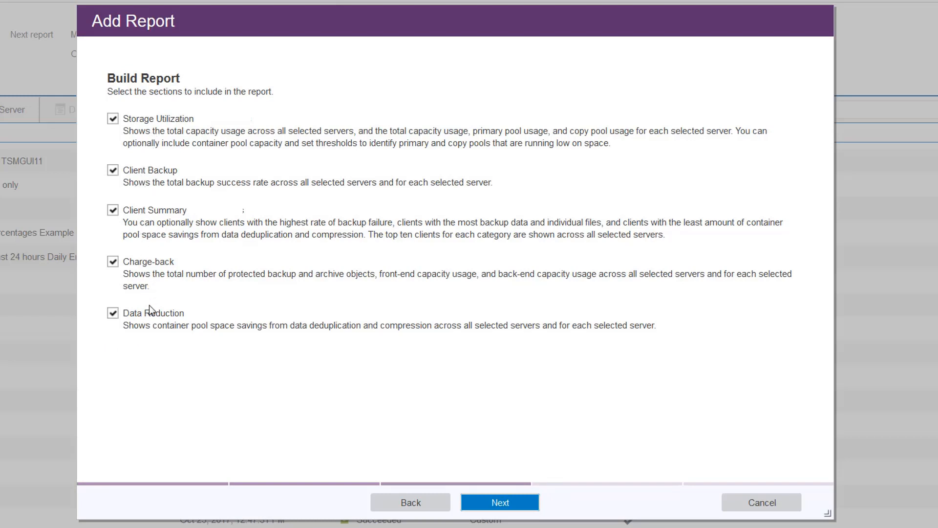
mouse_move(158, 324)
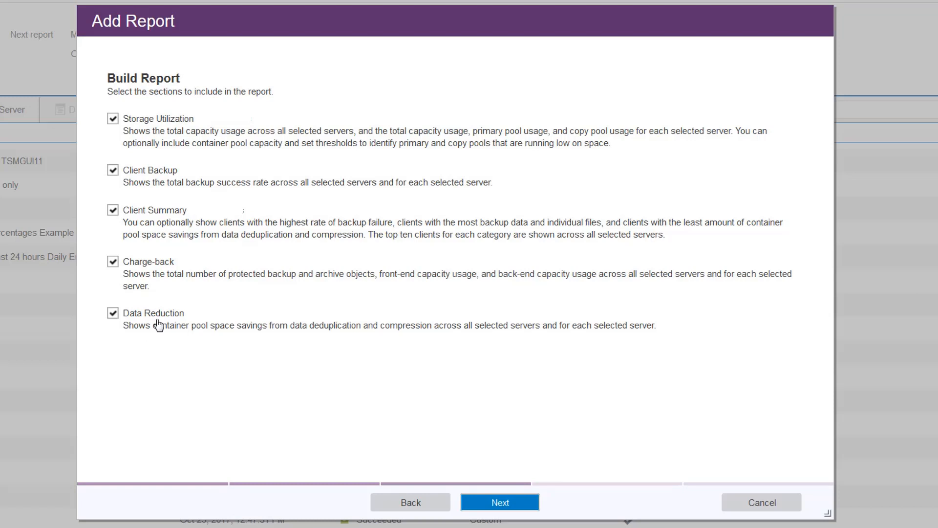
mouse_move(210, 160)
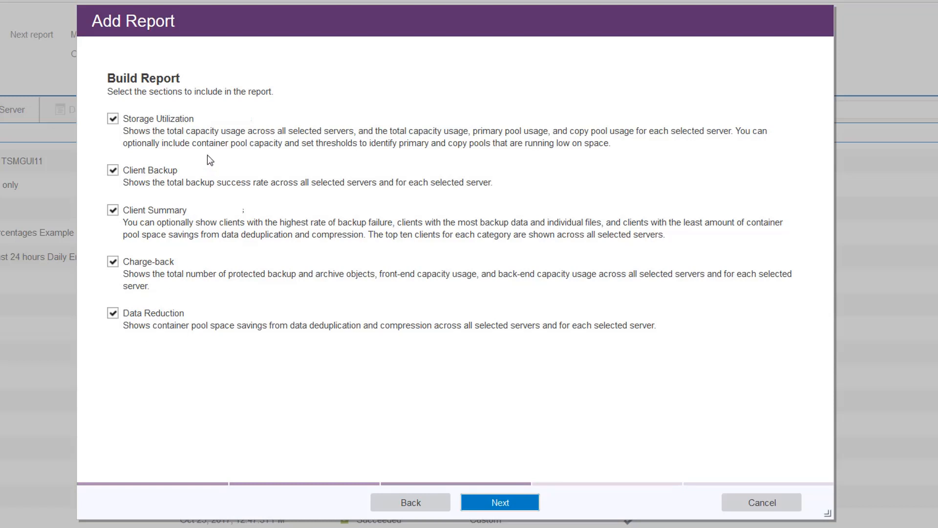
left_click(114, 118)
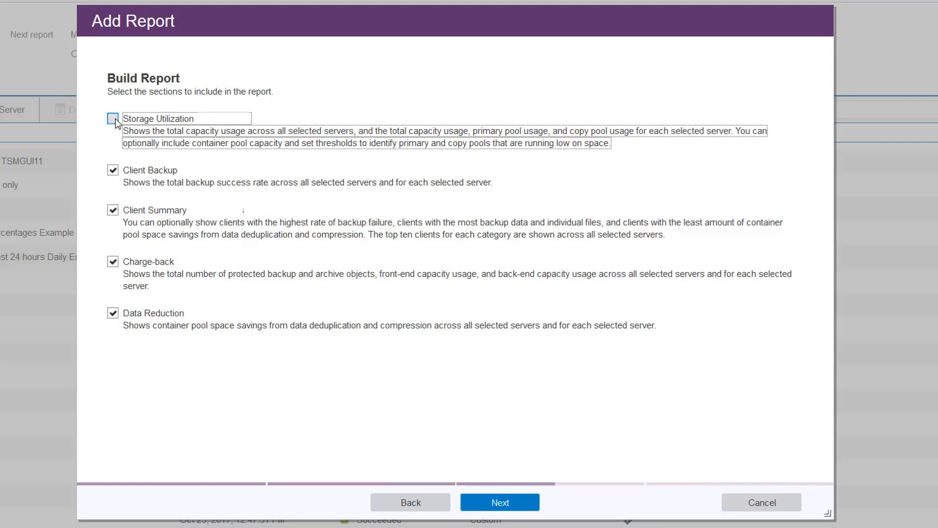
left_click(114, 119)
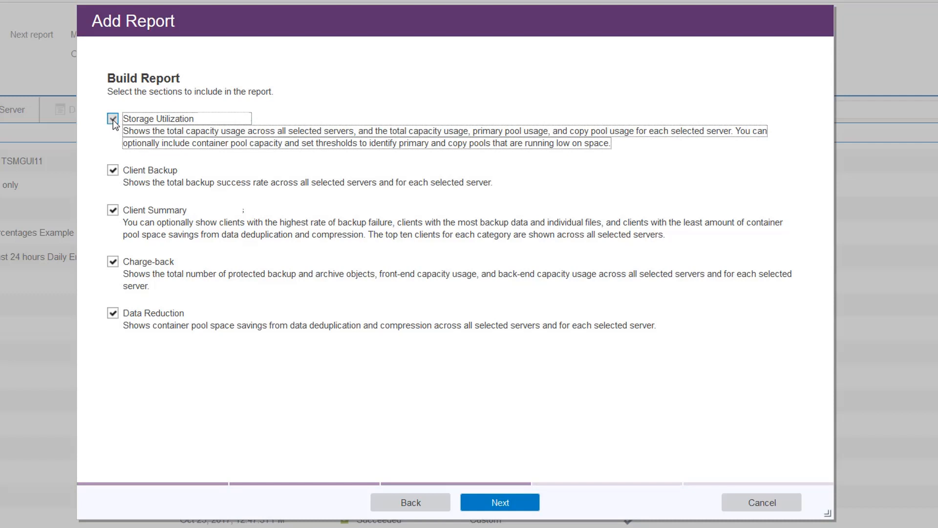
left_click(114, 119)
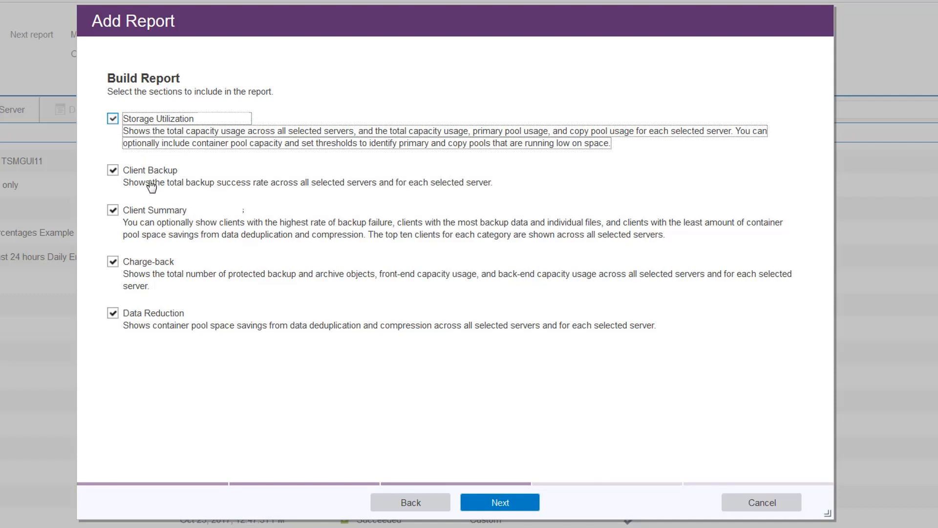
mouse_move(146, 143)
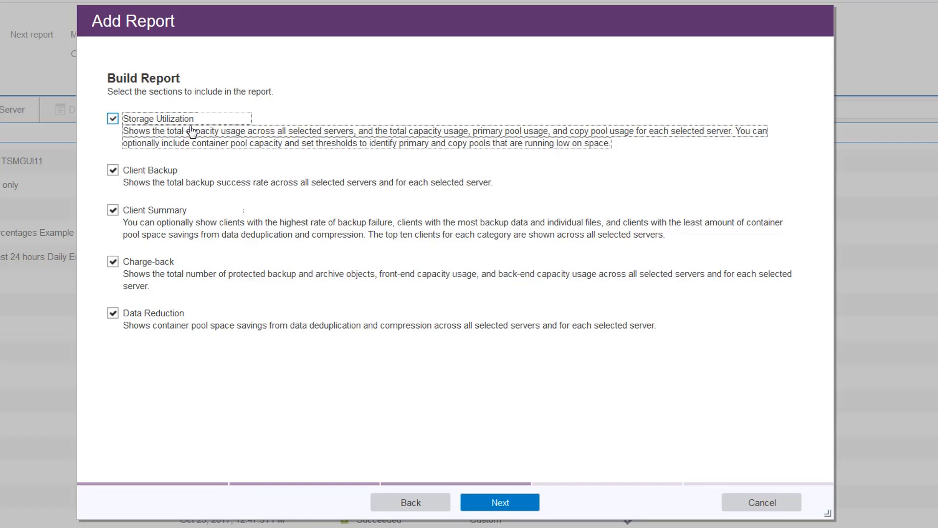
mouse_move(245, 139)
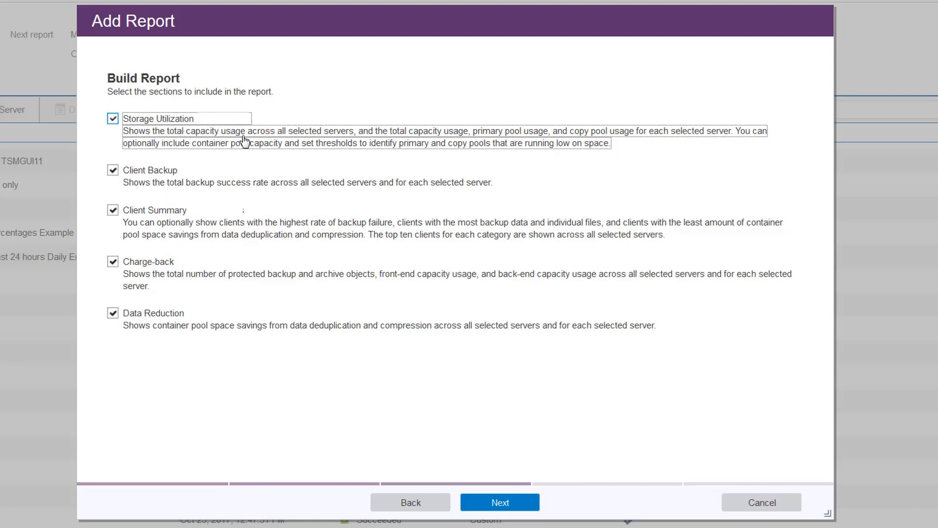
mouse_move(333, 136)
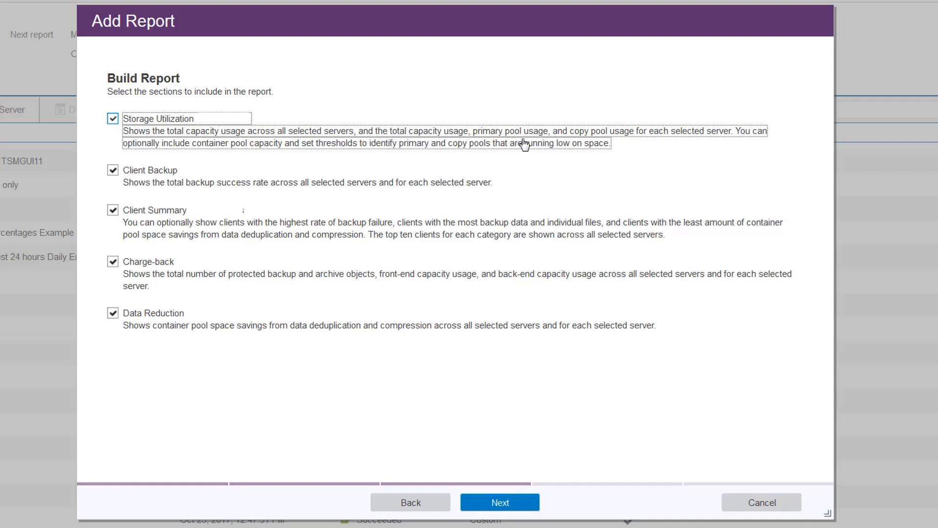
mouse_move(624, 144)
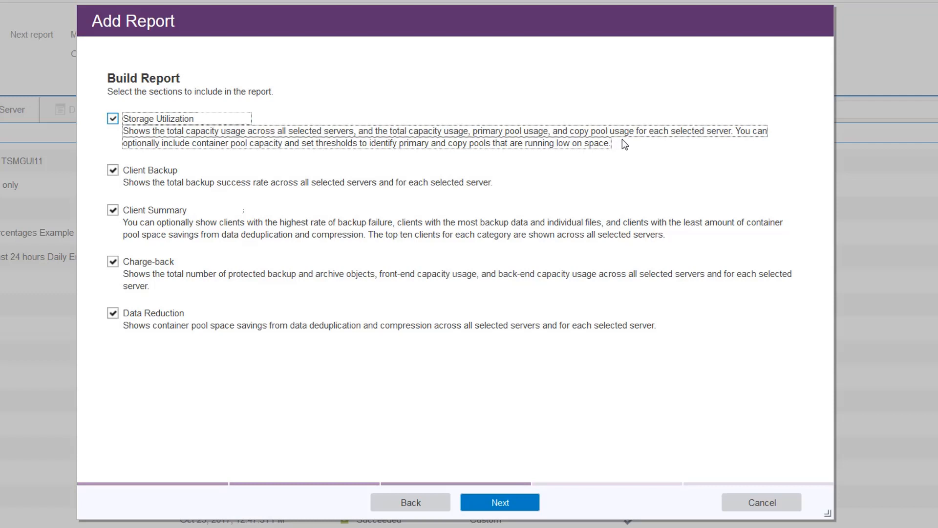
mouse_move(164, 194)
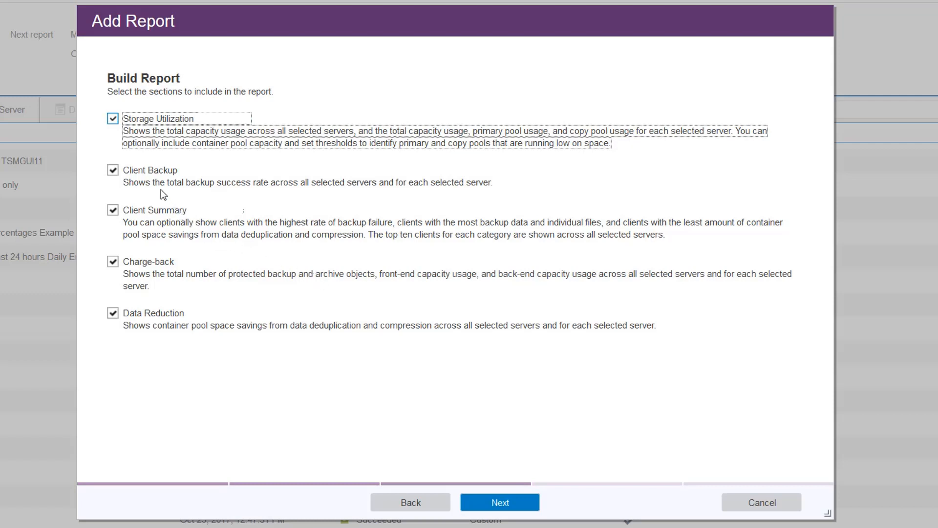
mouse_move(130, 181)
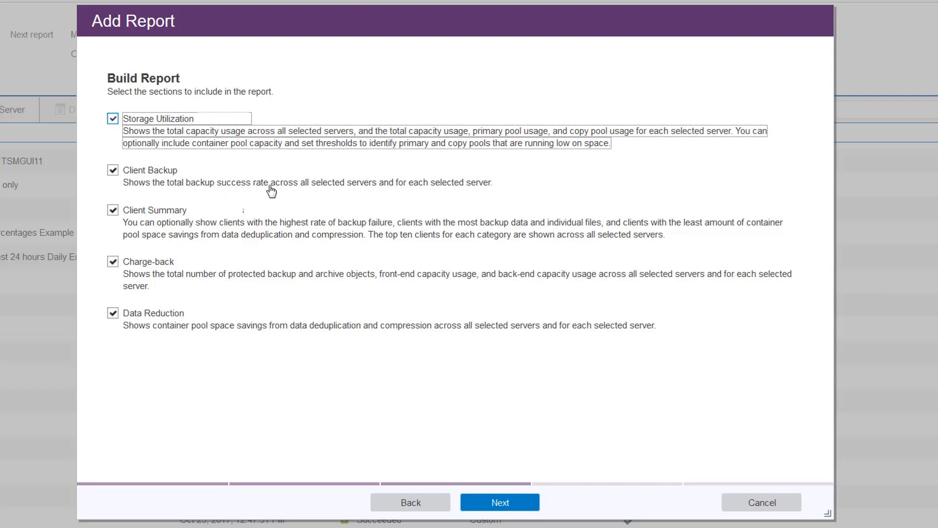
mouse_move(383, 194)
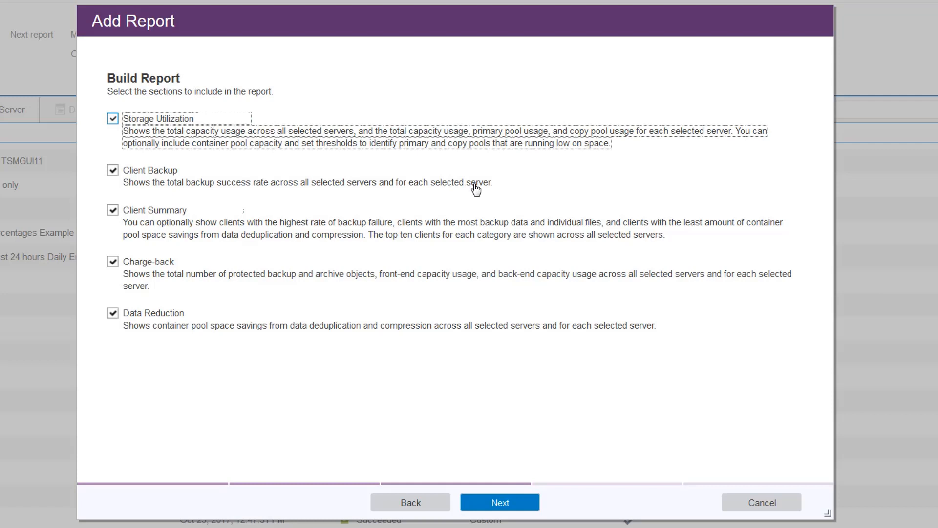
mouse_move(163, 217)
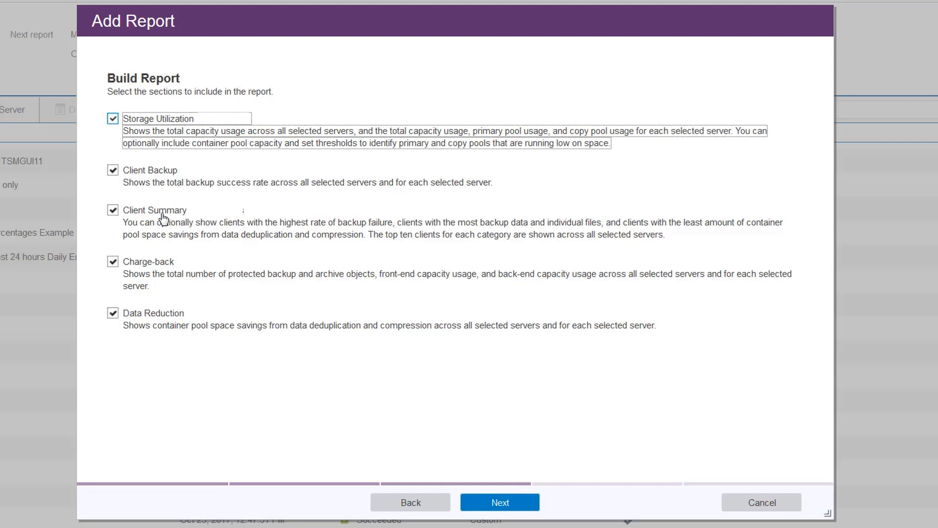
mouse_move(224, 236)
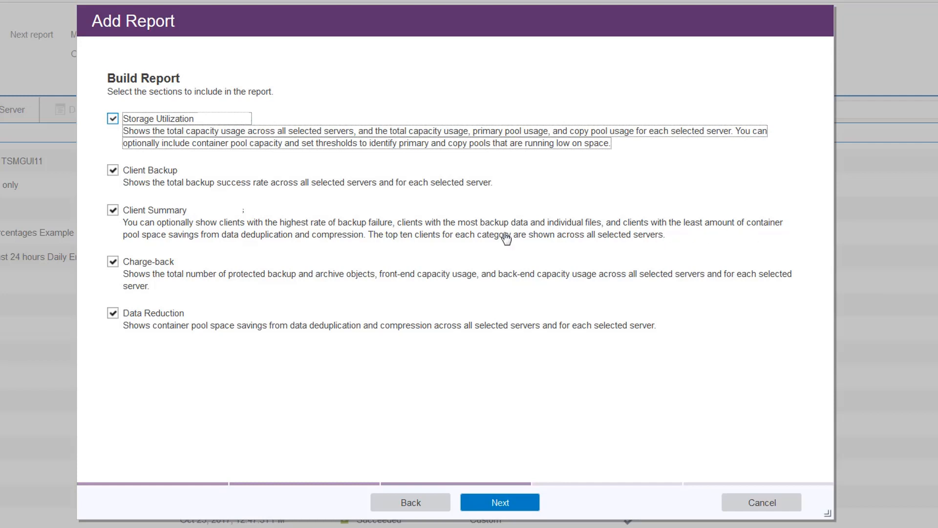
mouse_move(296, 246)
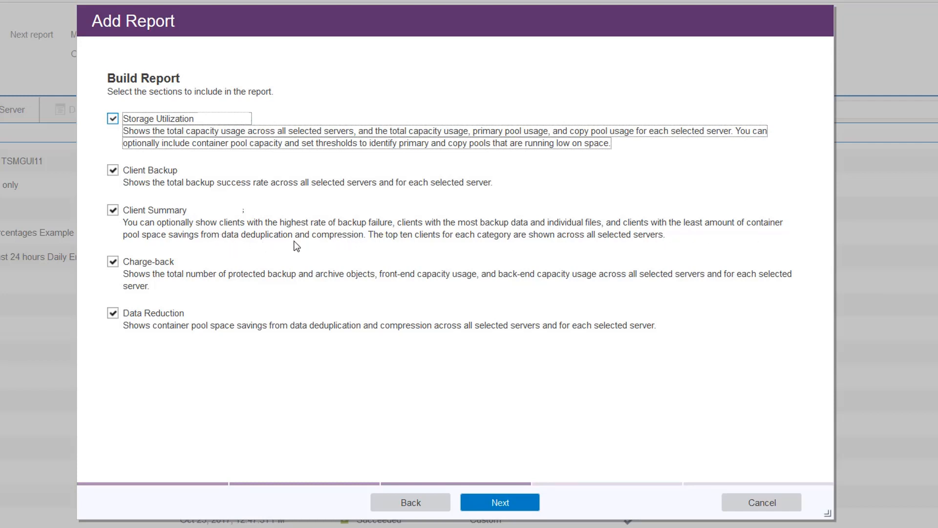
mouse_move(375, 249)
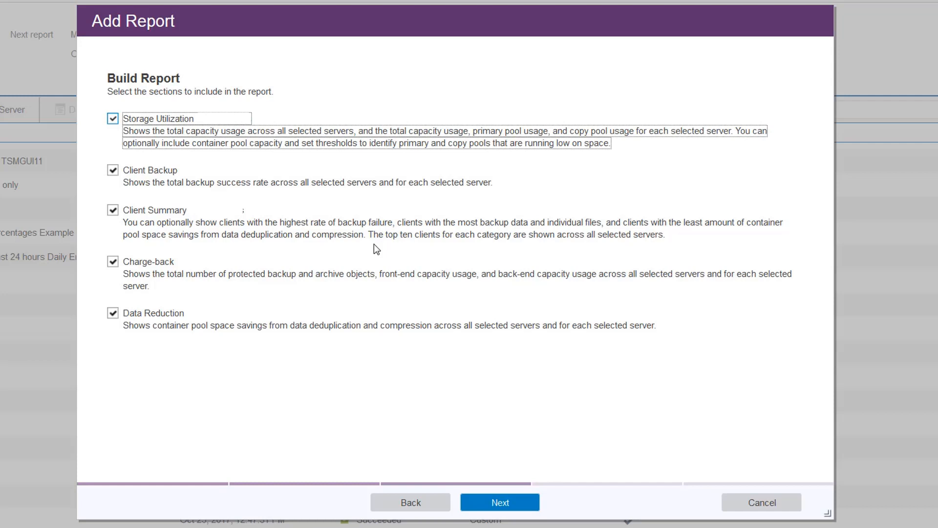
mouse_move(473, 248)
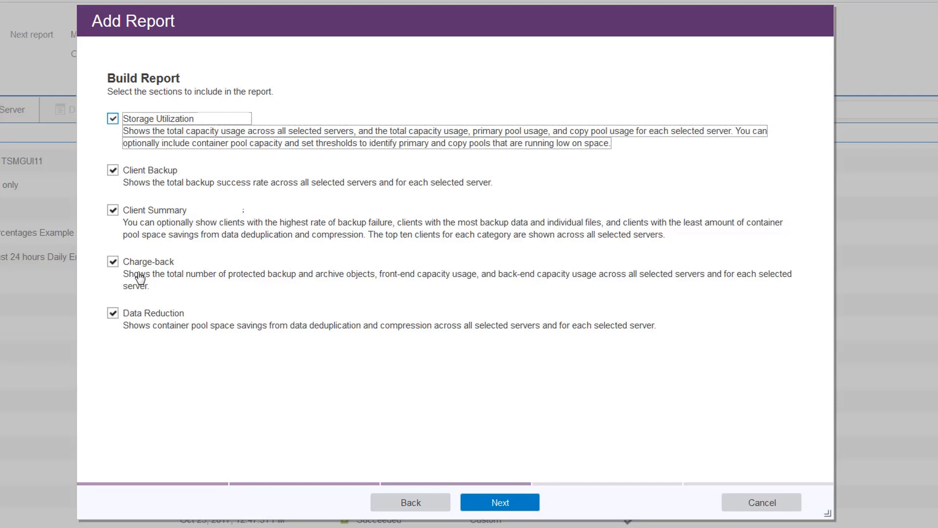
mouse_move(143, 281)
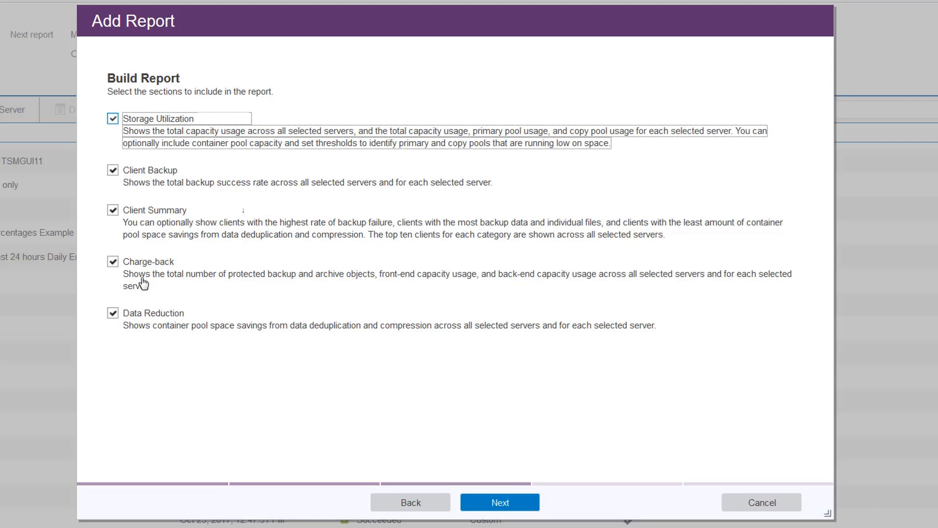
mouse_move(283, 282)
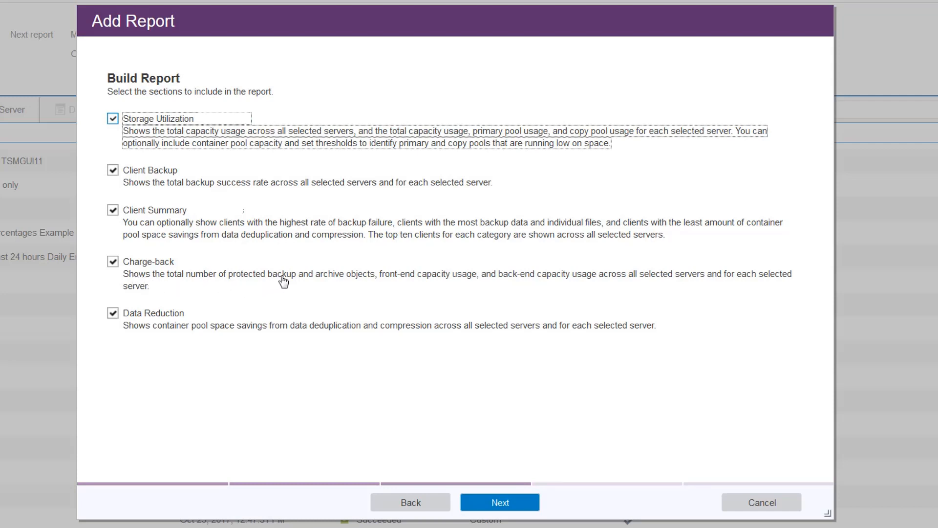
mouse_move(403, 284)
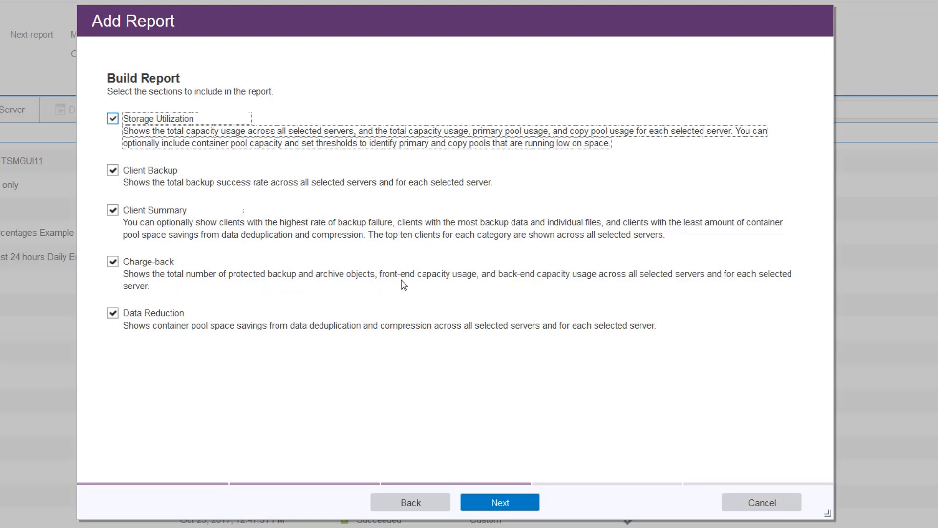
mouse_move(548, 285)
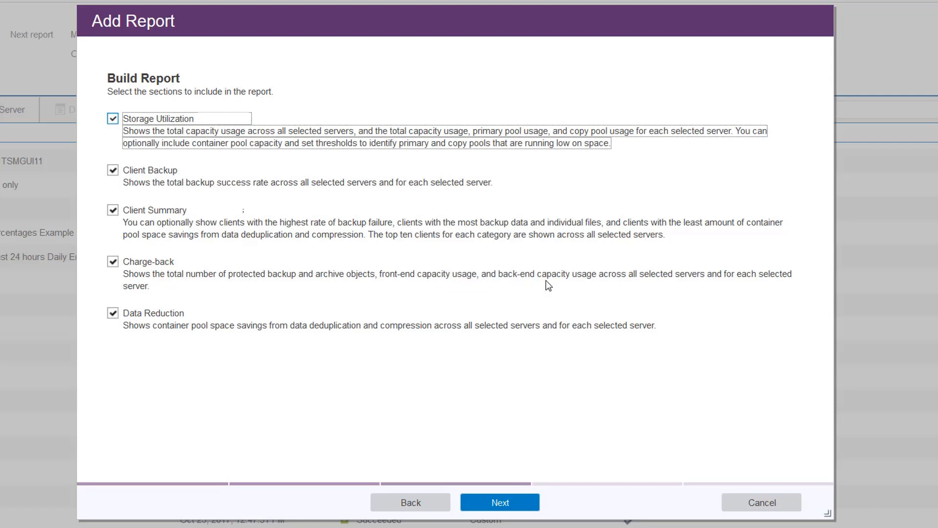
mouse_move(620, 285)
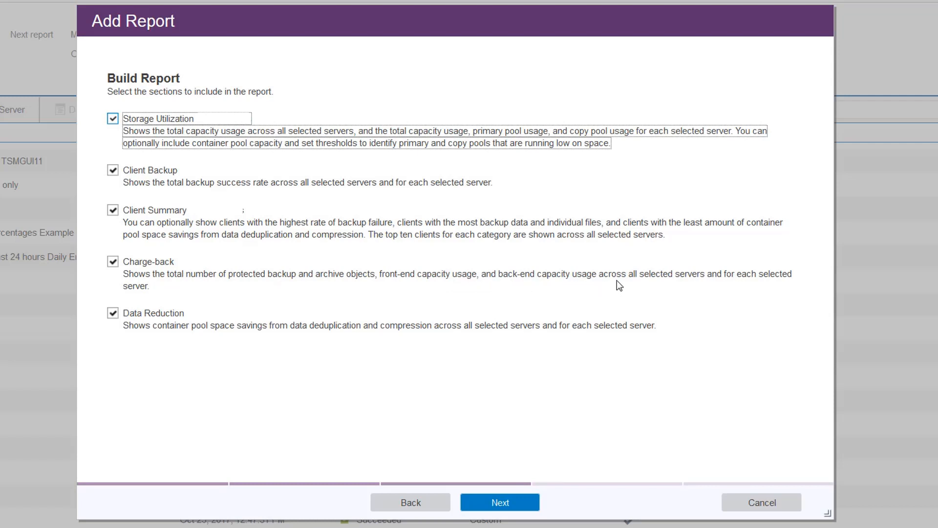
mouse_move(685, 285)
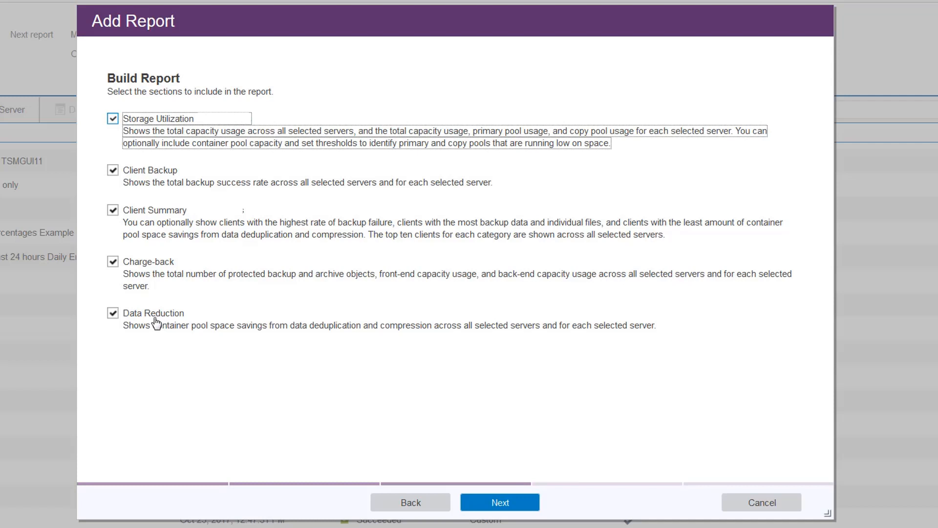
mouse_move(174, 334)
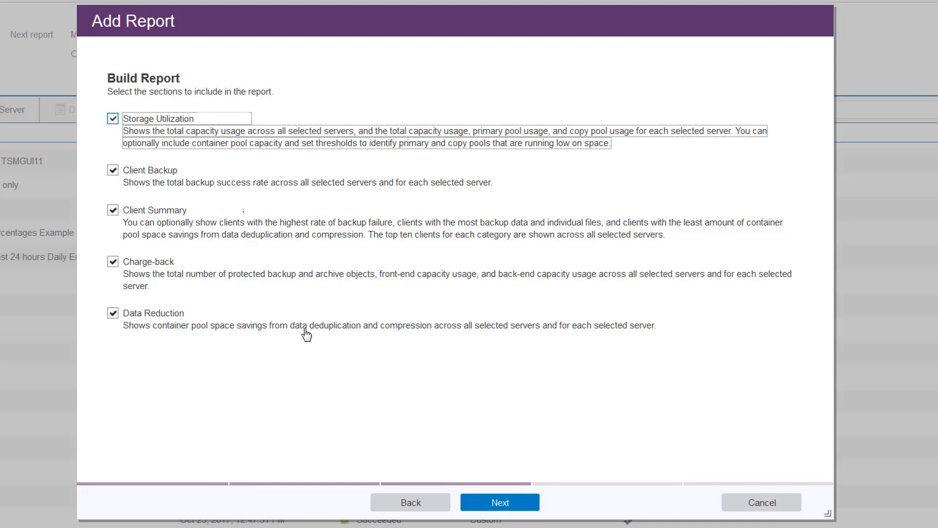
mouse_move(425, 339)
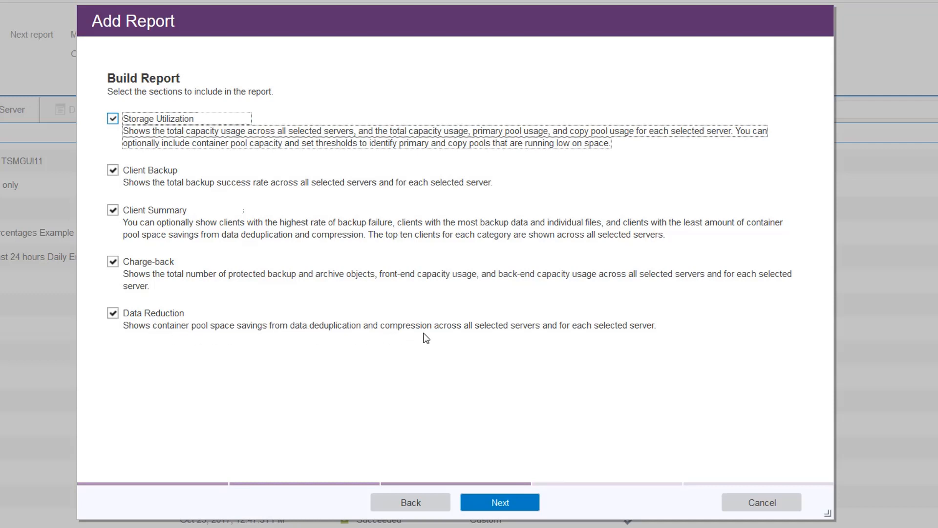
mouse_move(498, 336)
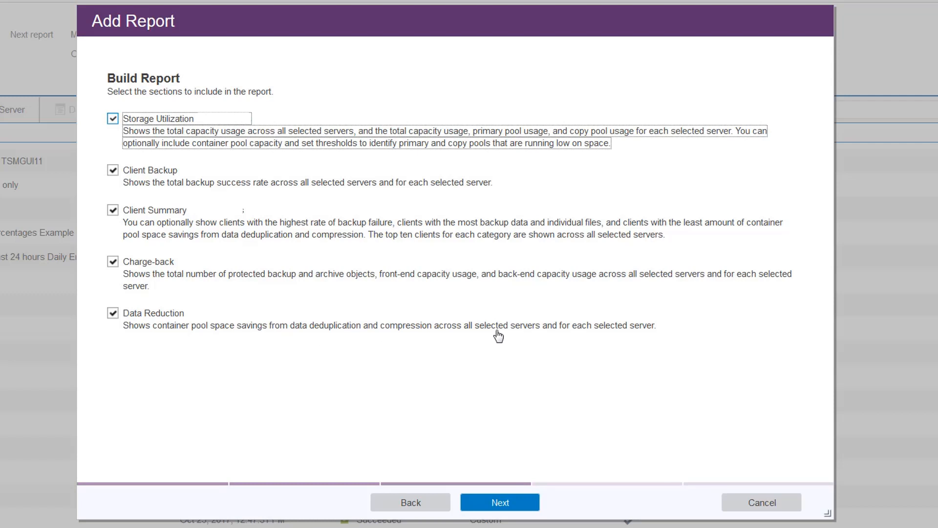
mouse_move(584, 339)
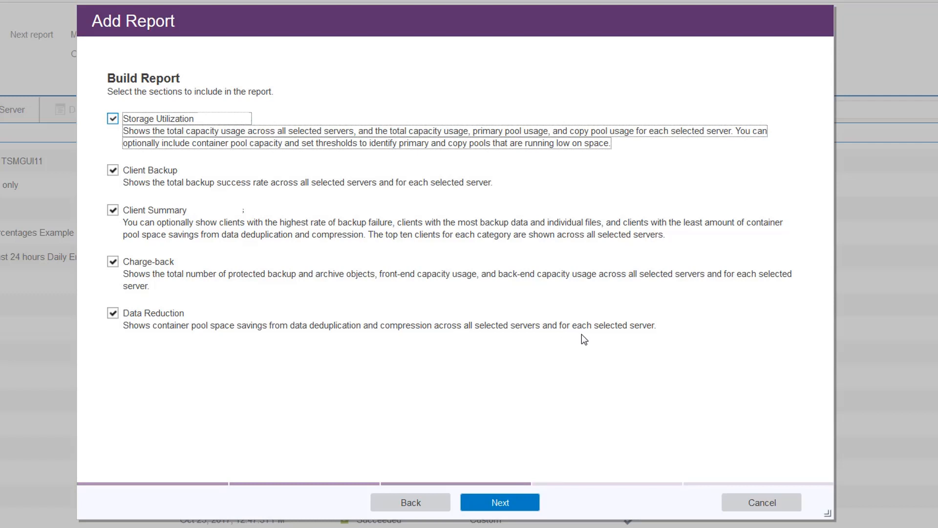
Set the primary and copy pool utilization threshold to 70-100%, keeping both container pool types.
left_click(500, 502)
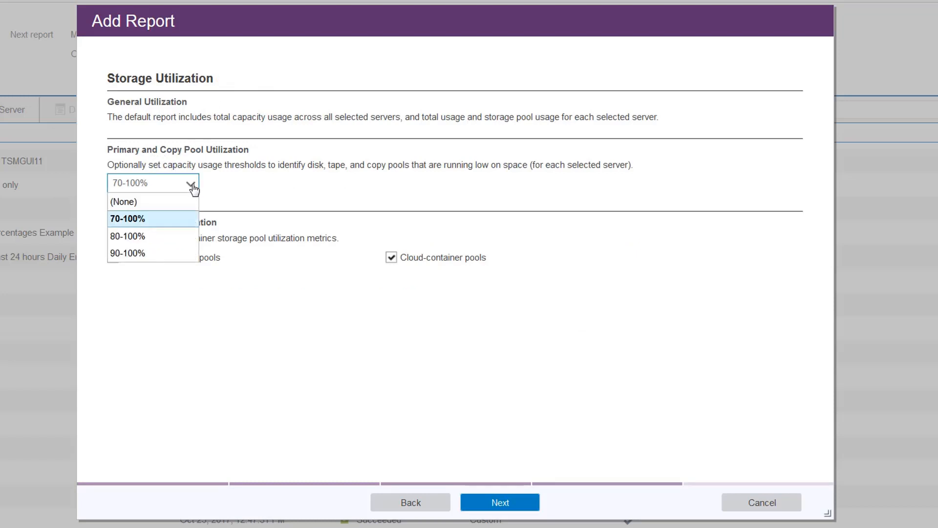
mouse_move(127, 218)
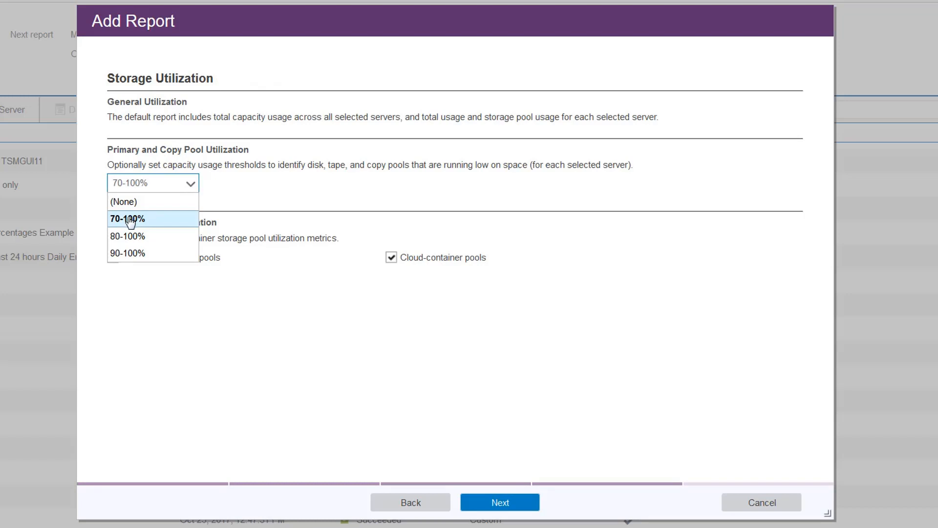
mouse_move(133, 227)
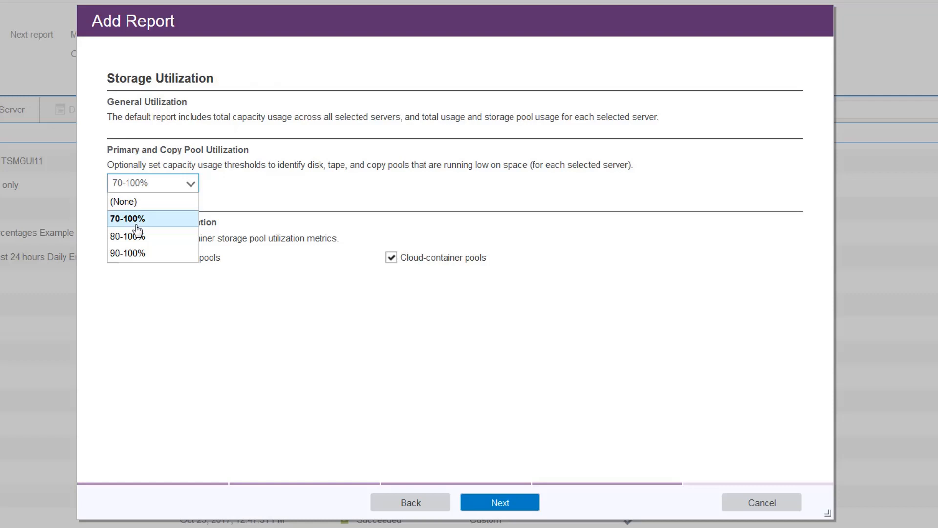
mouse_move(128, 253)
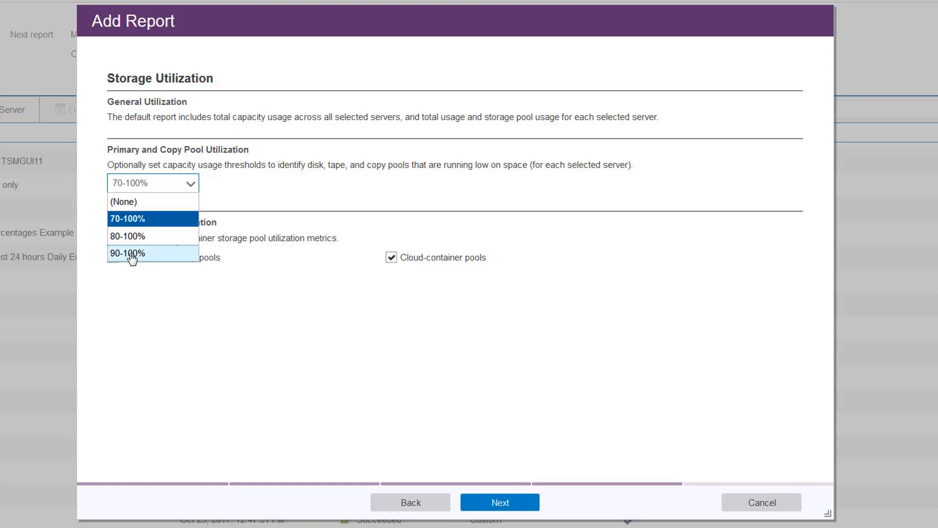
left_click(128, 218)
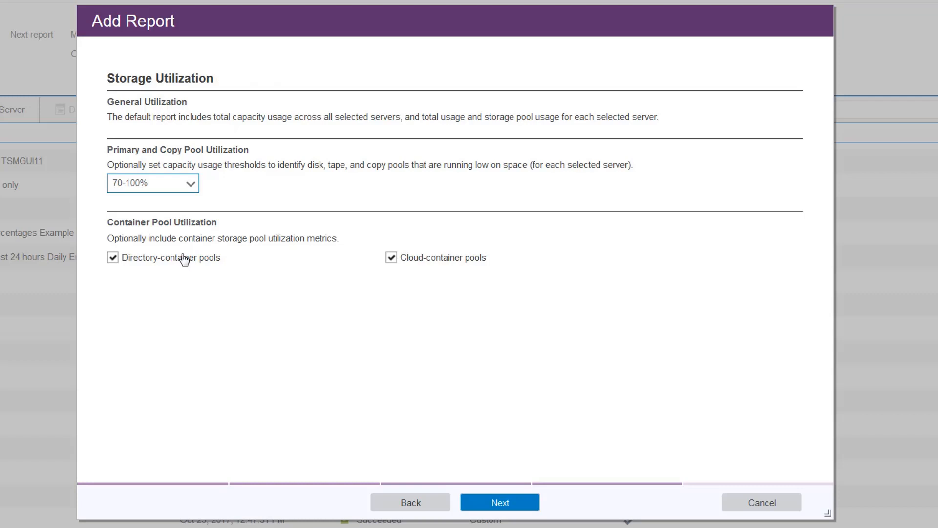
mouse_move(331, 249)
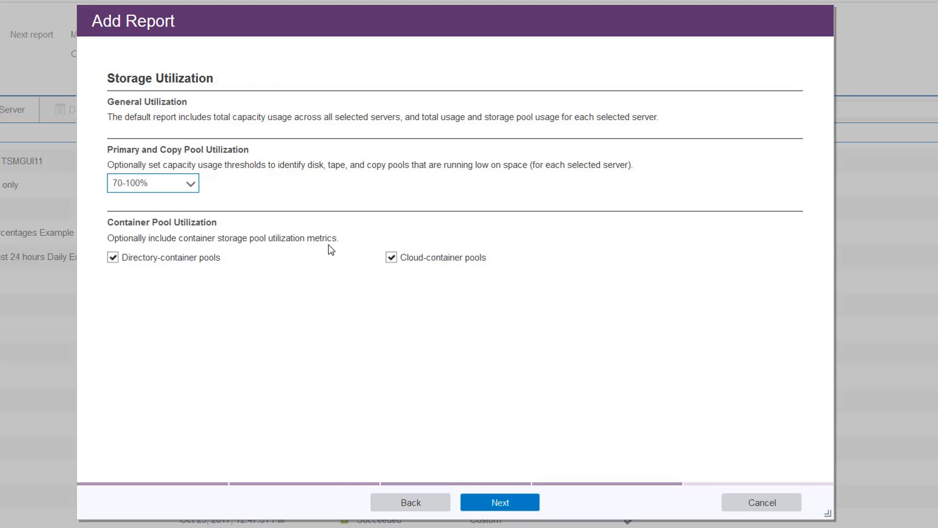
mouse_move(306, 276)
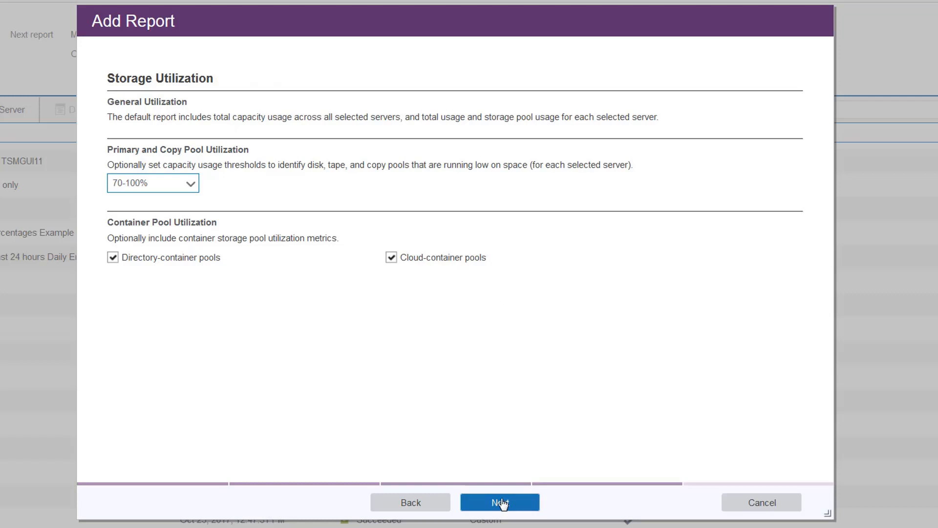
Keep all six Client Summary metrics included in the report.
left_click(499, 502)
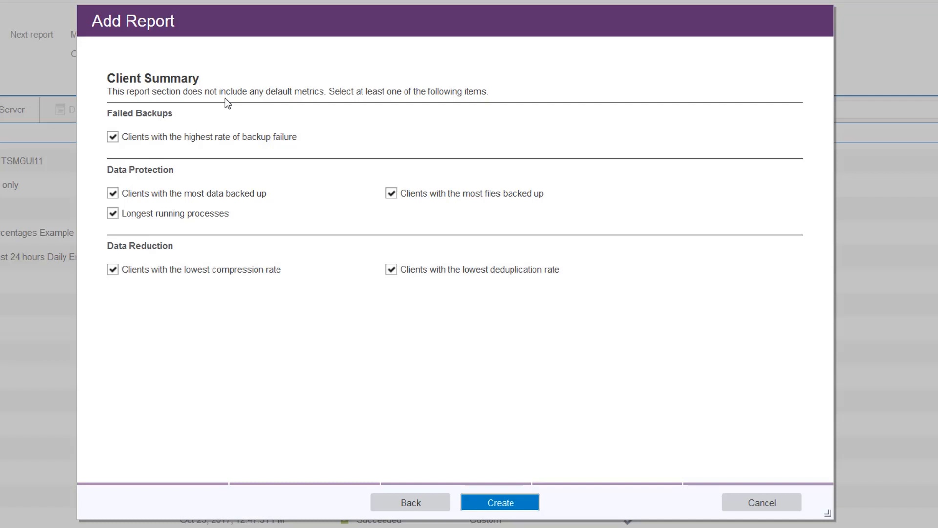
mouse_move(149, 127)
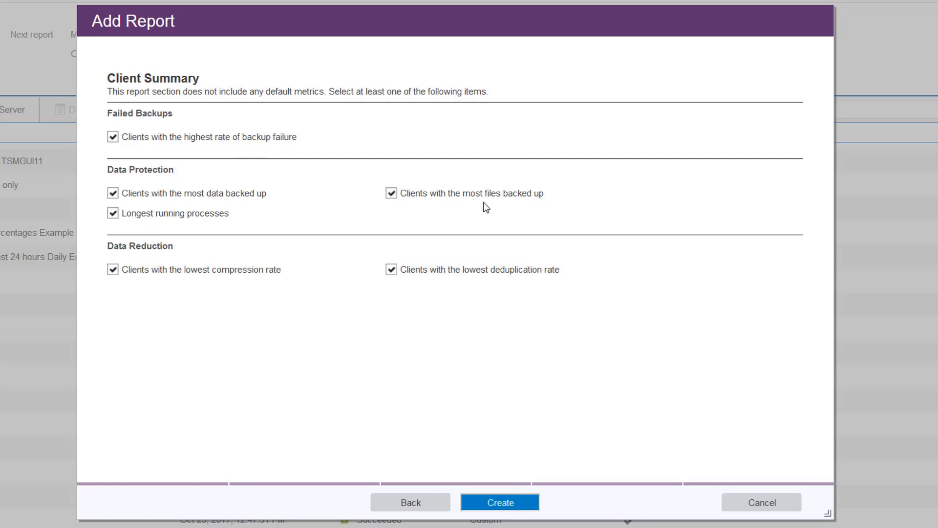
mouse_move(133, 229)
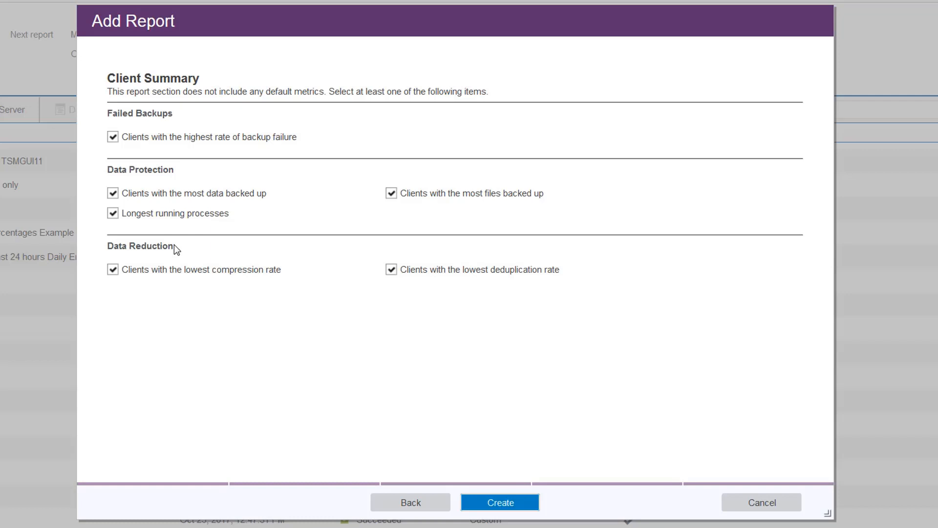
mouse_move(149, 283)
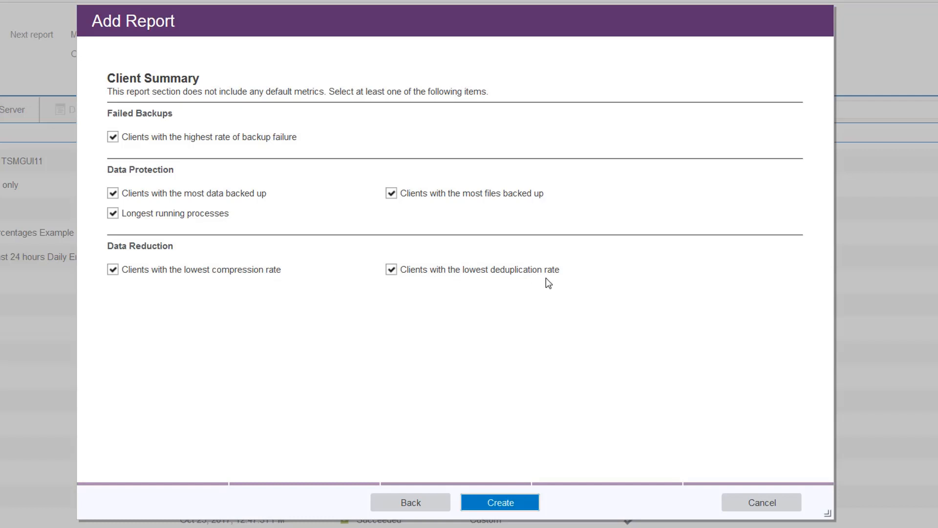
mouse_move(123, 158)
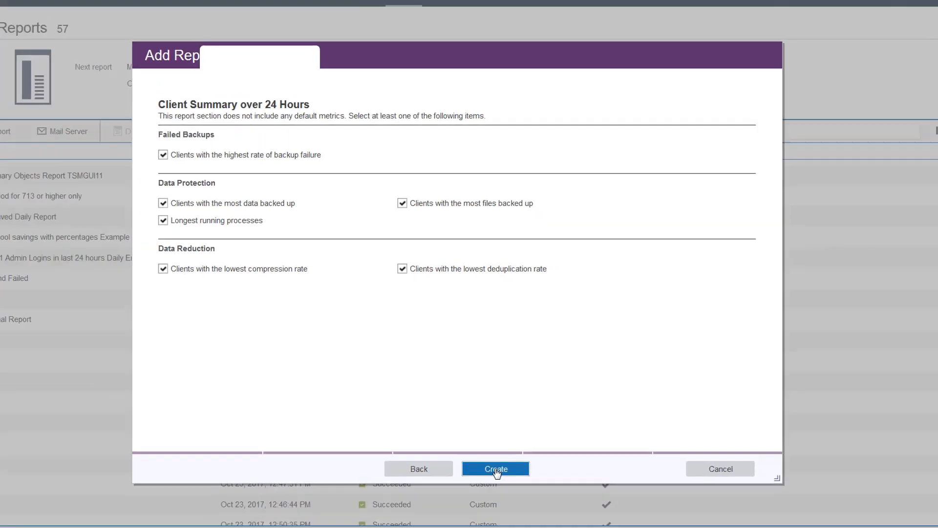
Create the report, select it in the list and start sending it now.
left_click(495, 468)
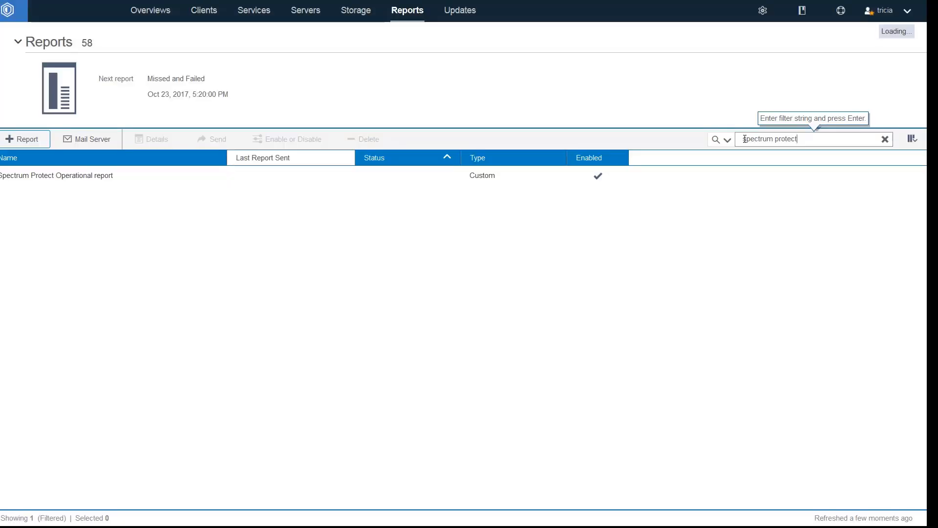
left_click(67, 177)
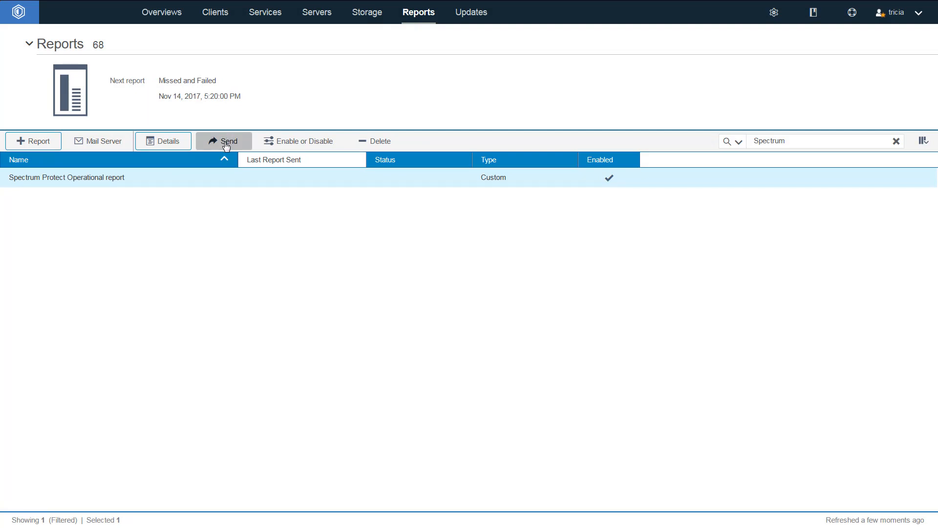
left_click(226, 141)
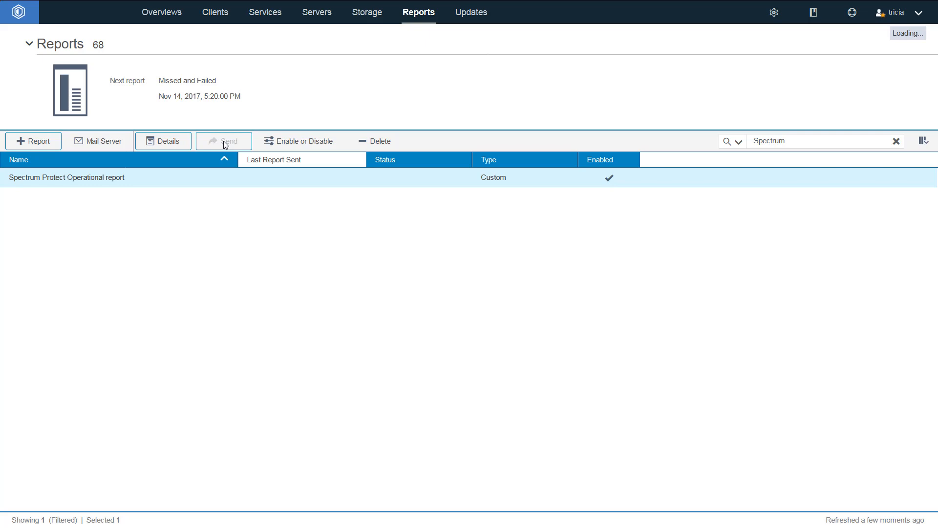
left_click(223, 140)
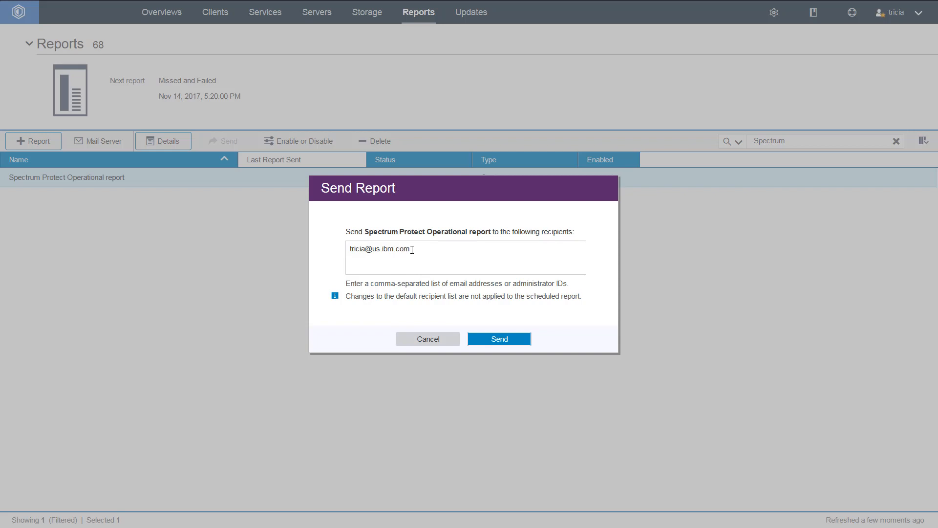
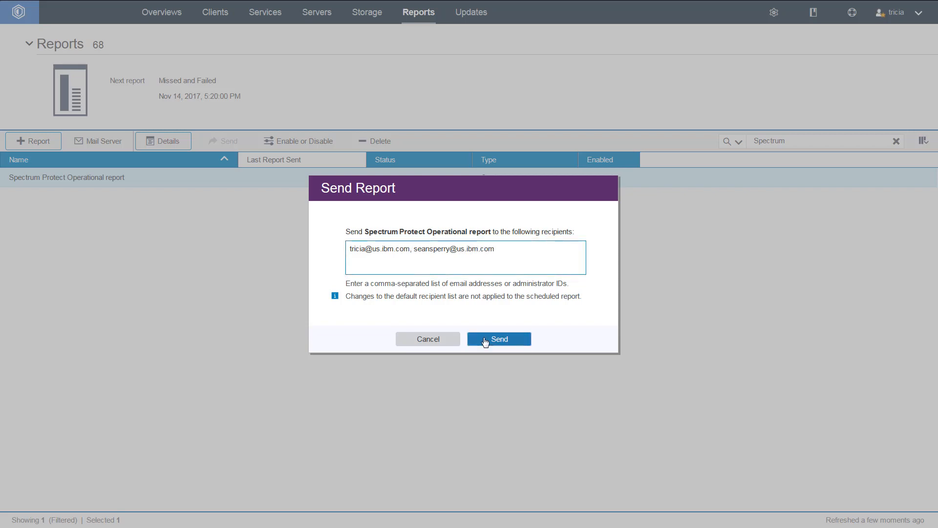
left_click(498, 339)
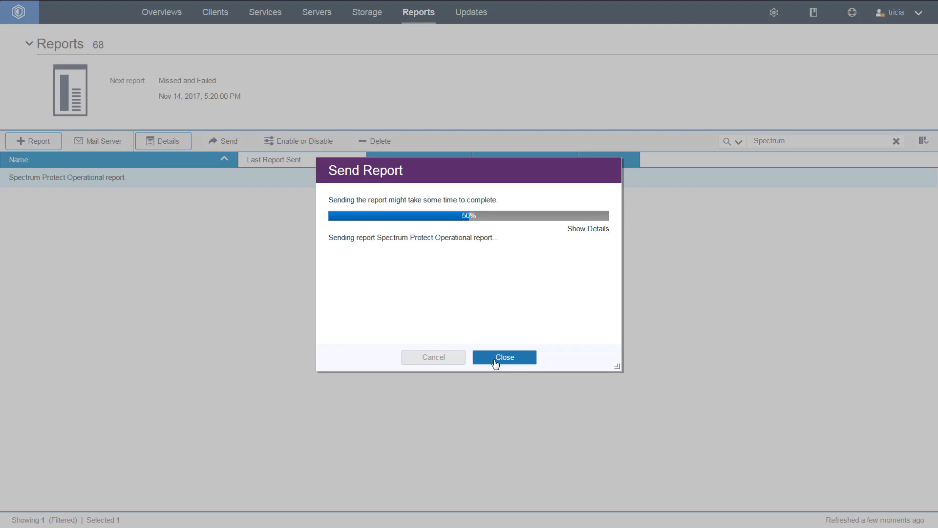
left_click(505, 357)
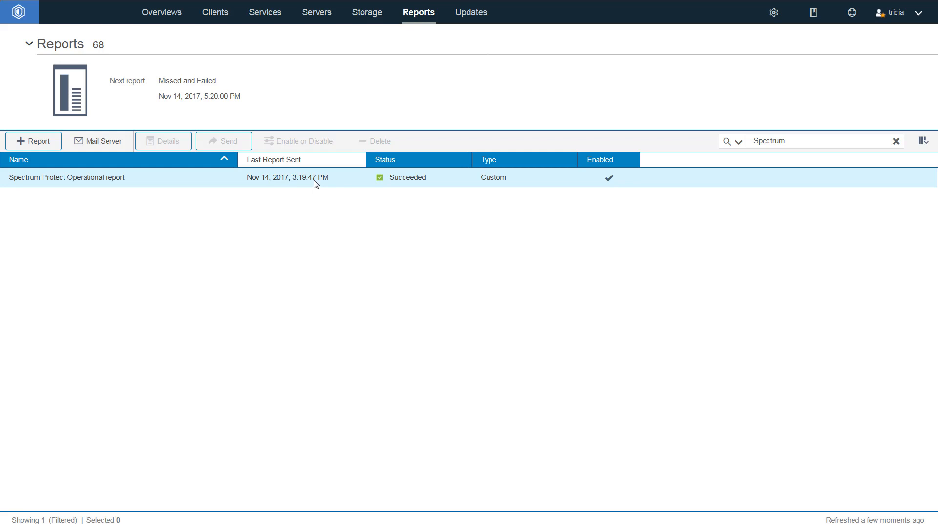
Edit the report's details to toggle Thursday and remove server TSMGUI4.
left_click(66, 177)
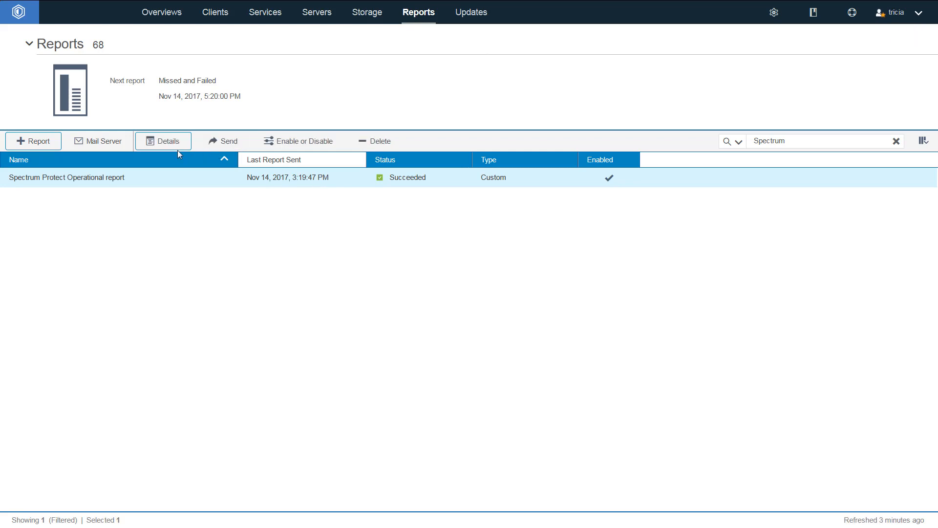
left_click(168, 140)
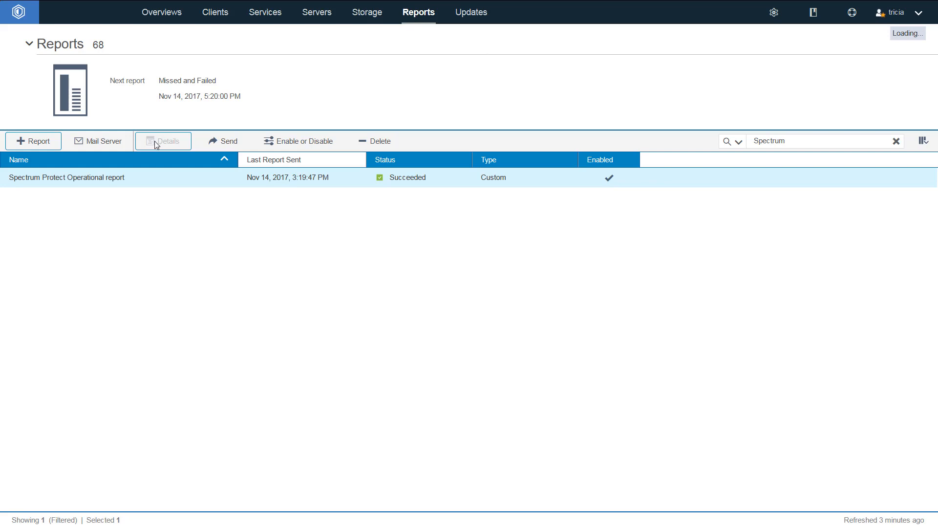
left_click(168, 141)
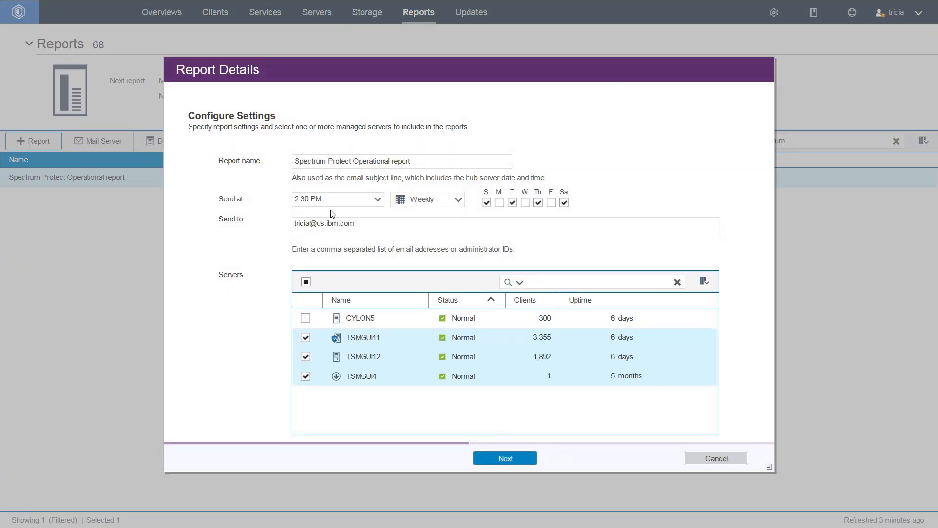
left_click(537, 202)
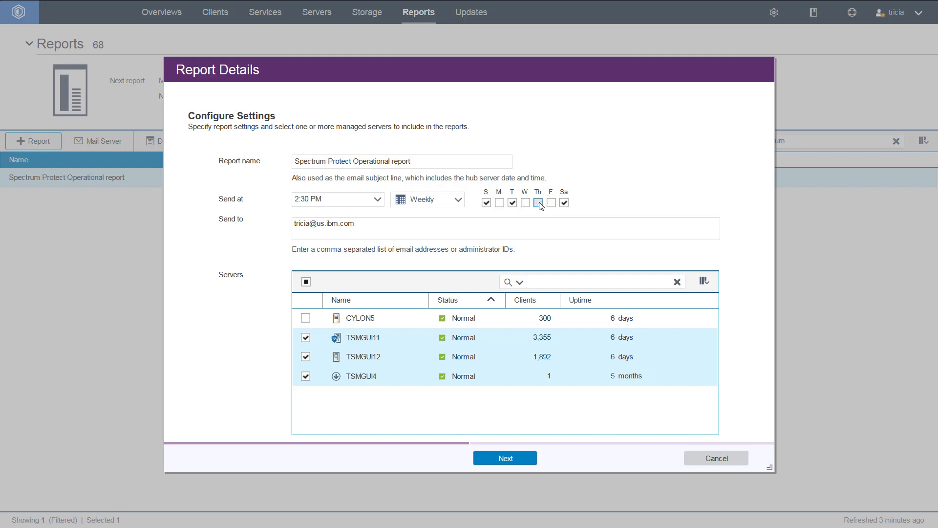
left_click(538, 202)
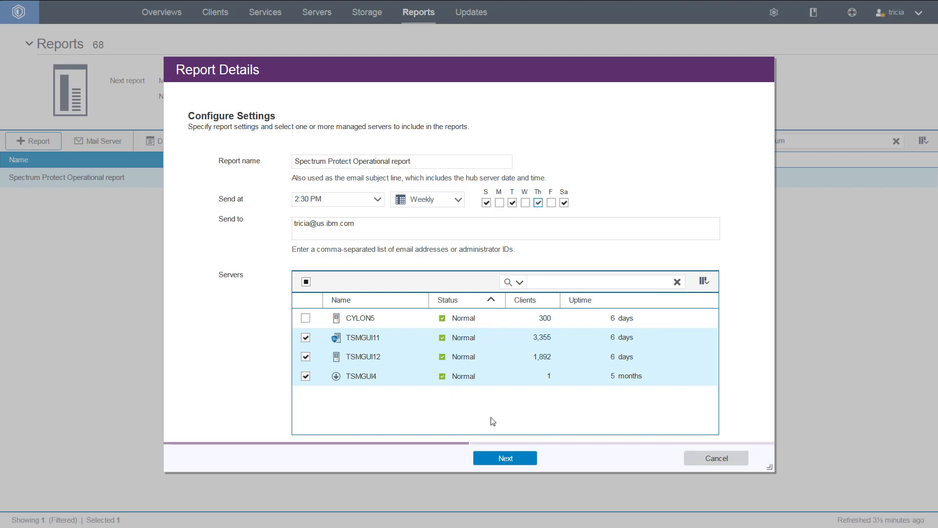
left_click(305, 375)
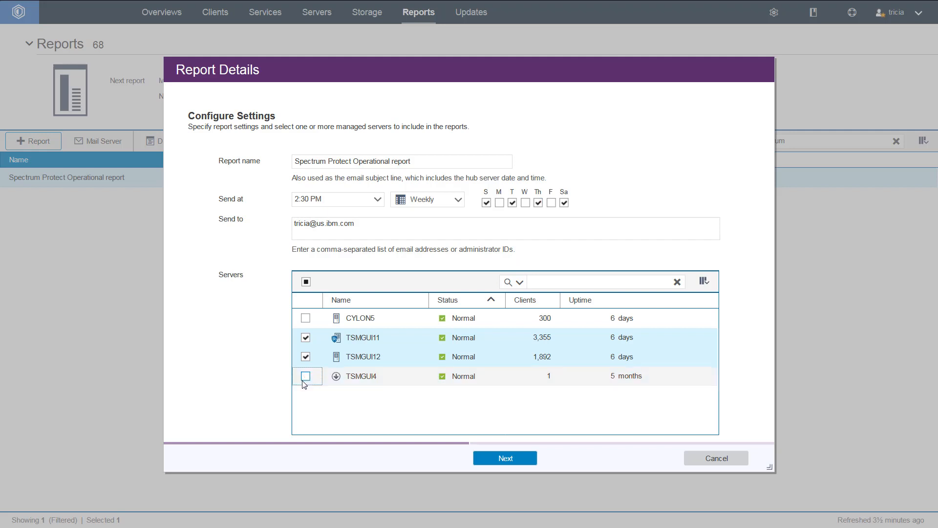
Step through the remaining wizard pages to save the edited report.
left_click(504, 457)
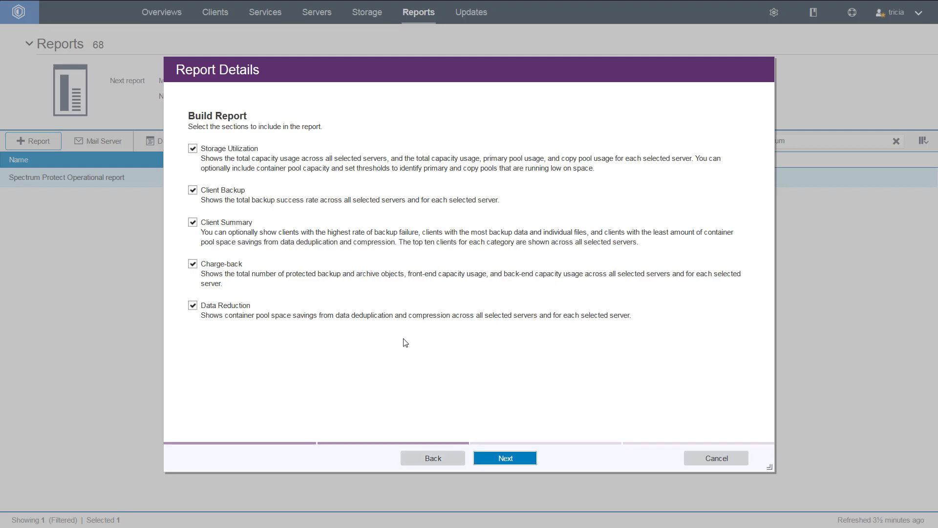
left_click(504, 457)
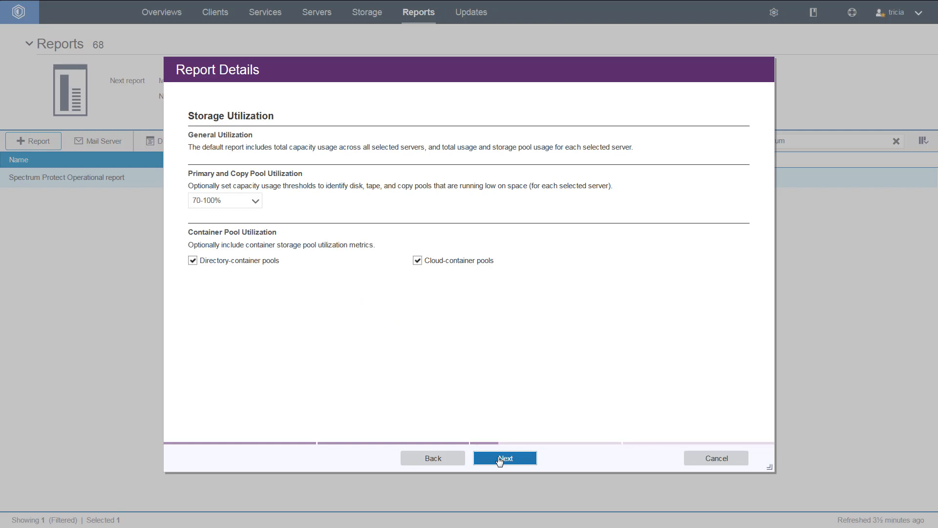
left_click(504, 458)
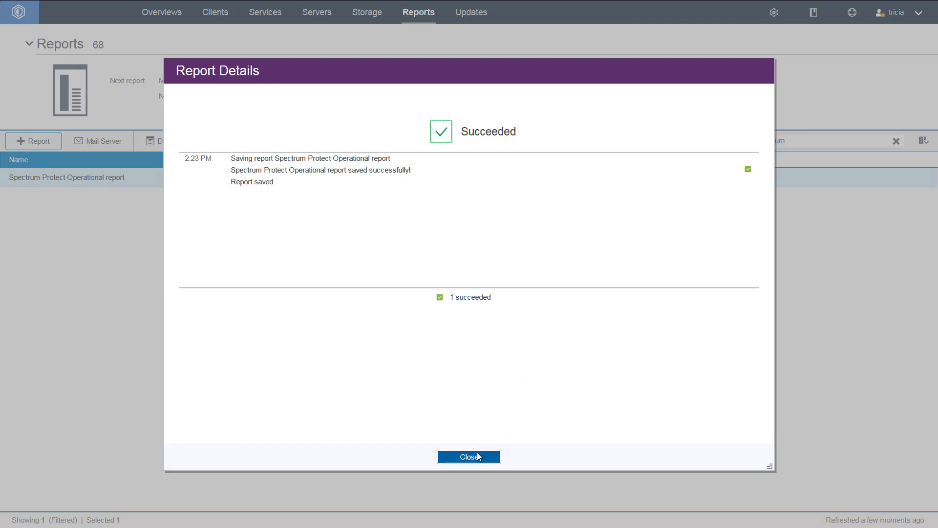
left_click(468, 456)
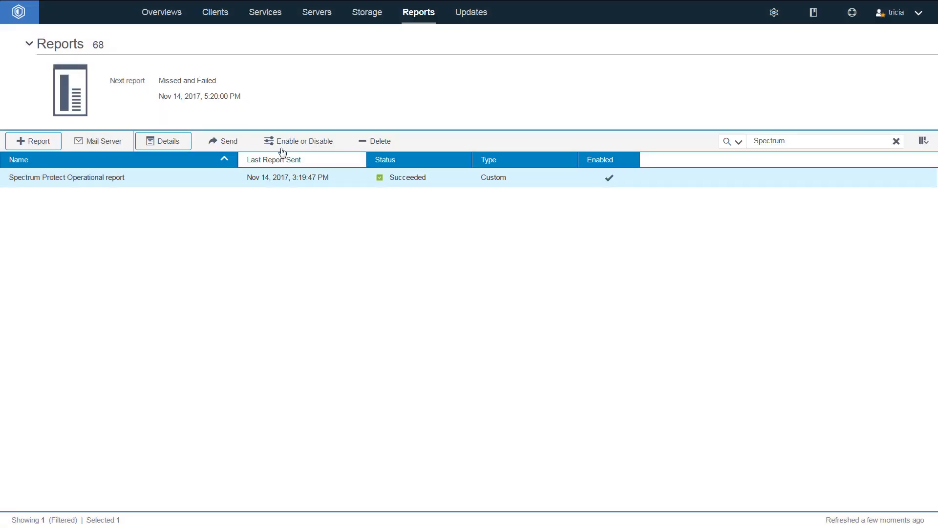
left_click(298, 140)
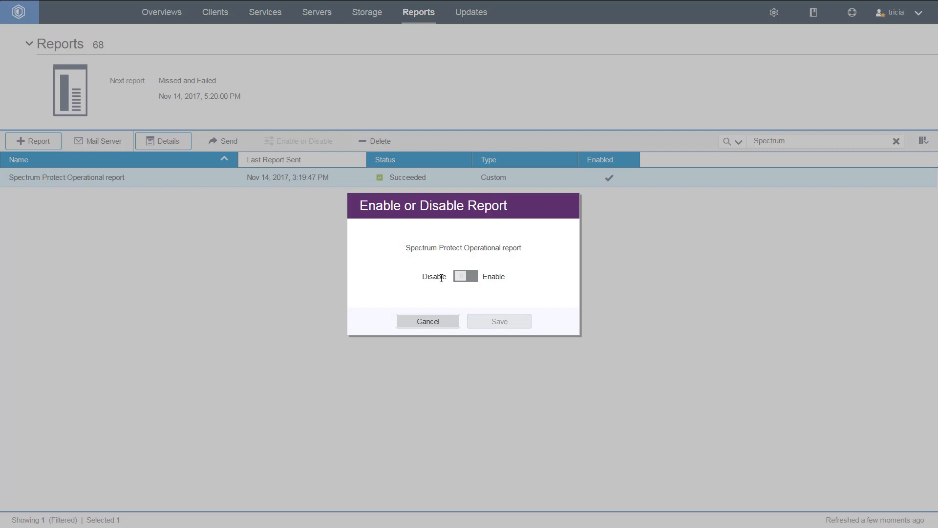
left_click(465, 275)
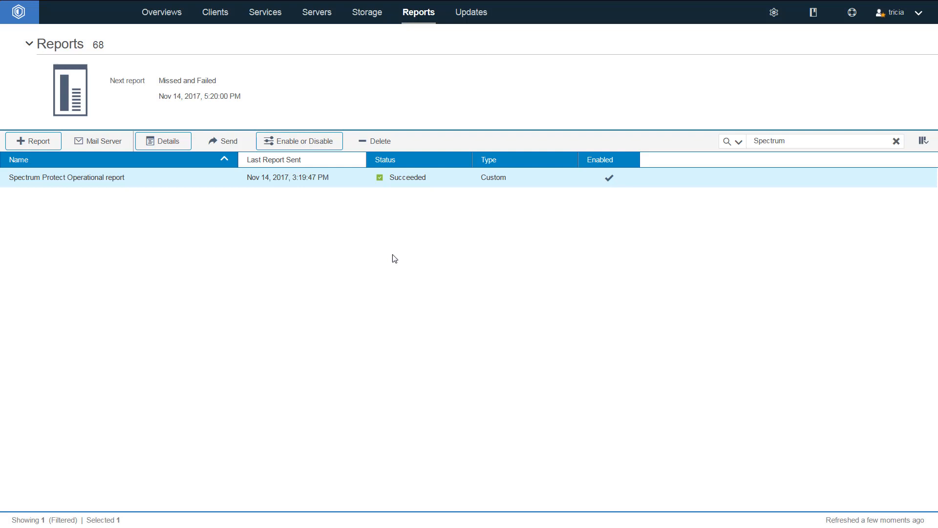
left_click(374, 141)
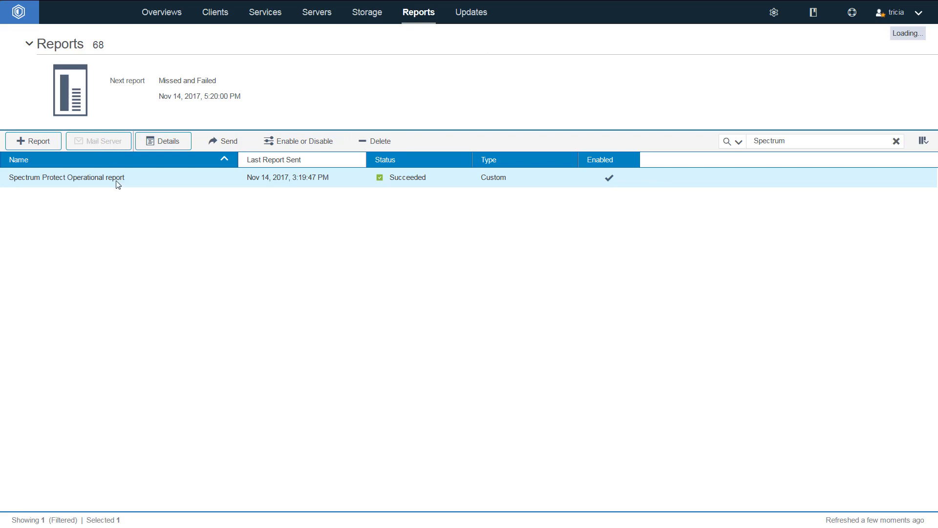
left_click(98, 141)
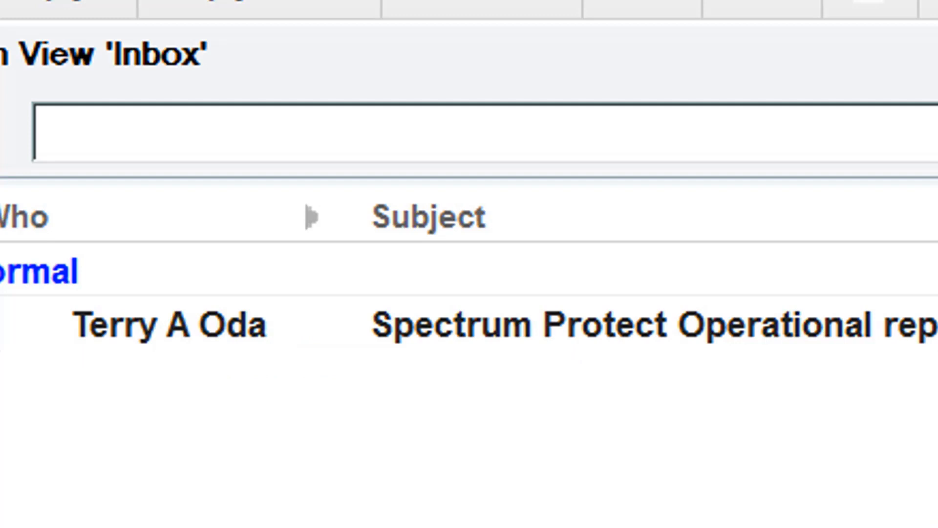
mouse_move(526, 335)
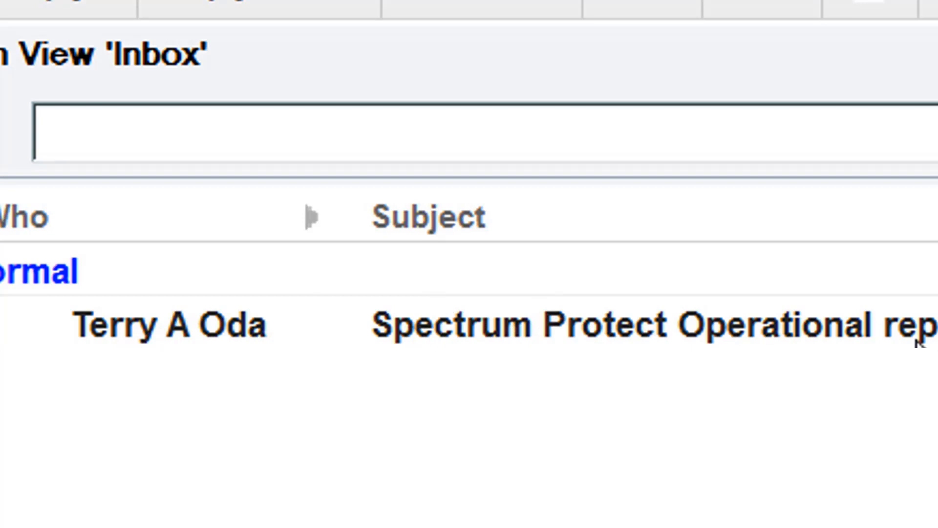
mouse_move(161, 335)
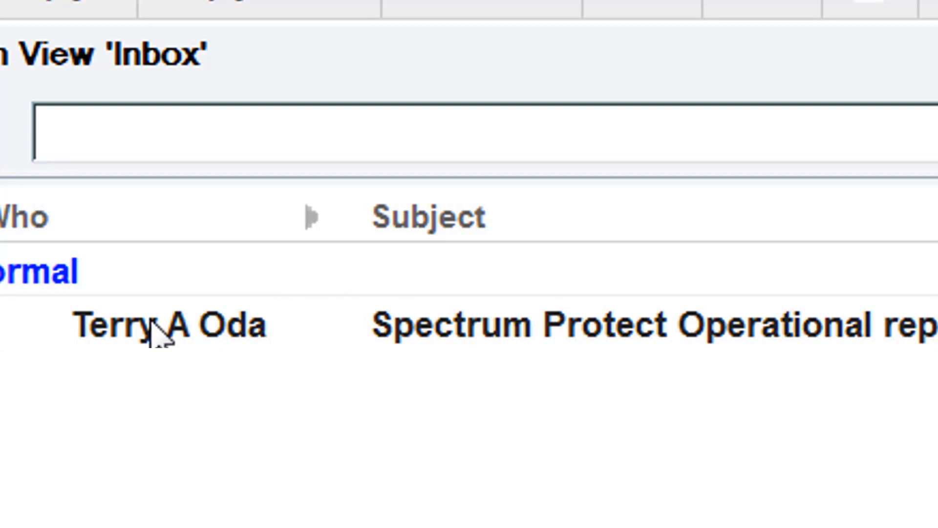
Read the report email's server list, storage utilization and container pool capacity sections in IBM Notes.
left_click(161, 327)
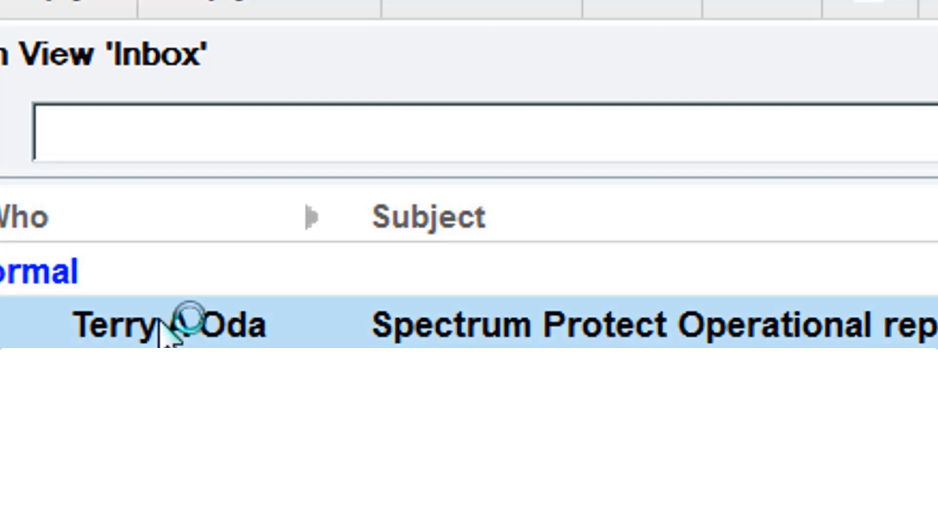
double_click(179, 324)
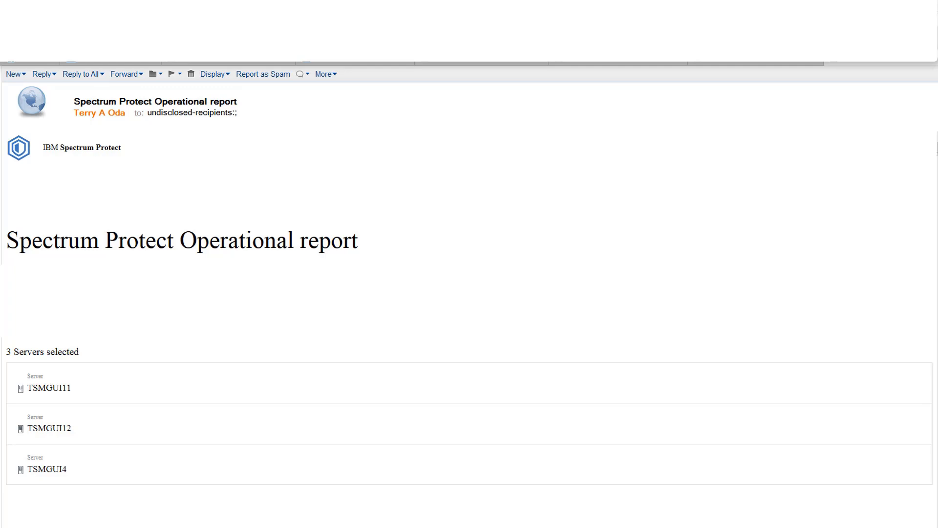
scroll("down", 3)
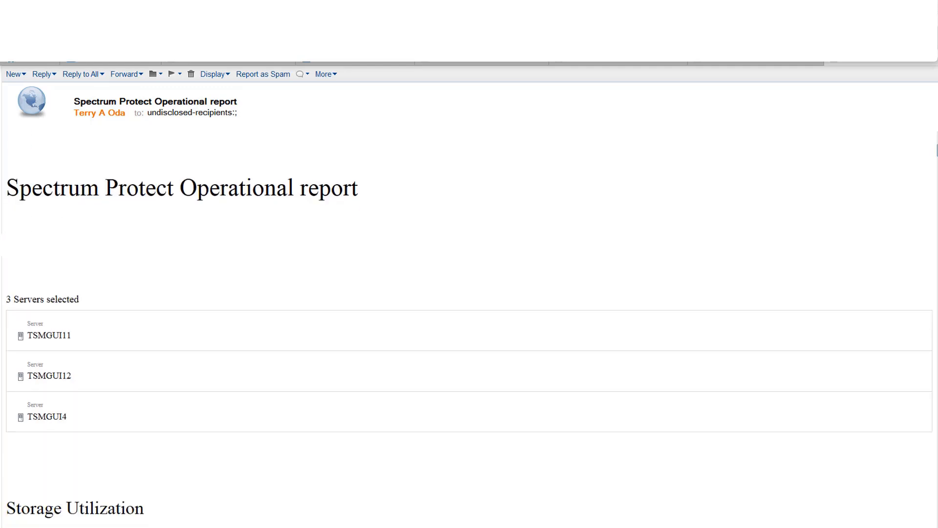
scroll("down", 3)
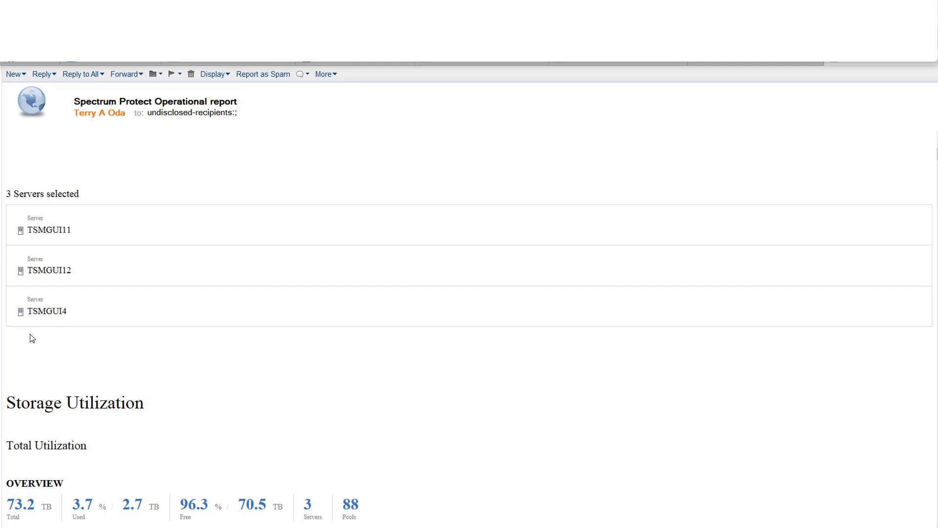
scroll("down", 3)
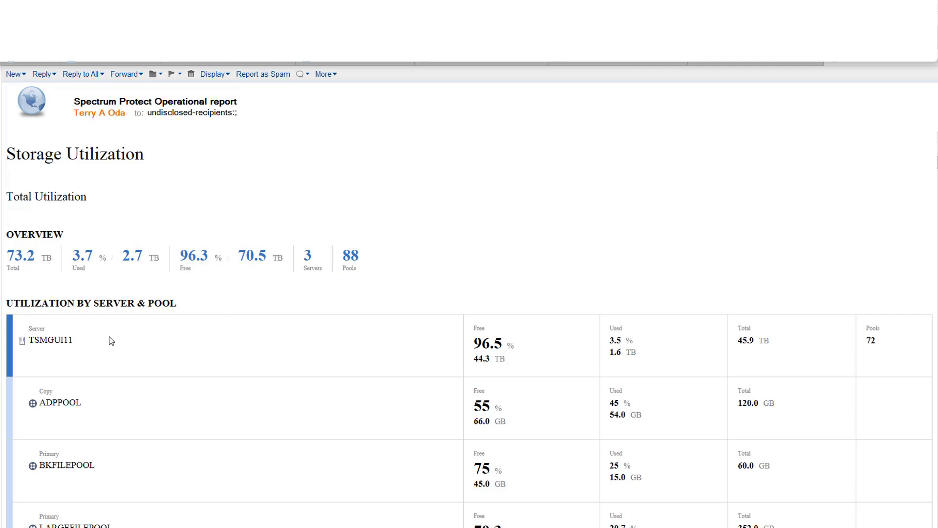
mouse_move(45, 355)
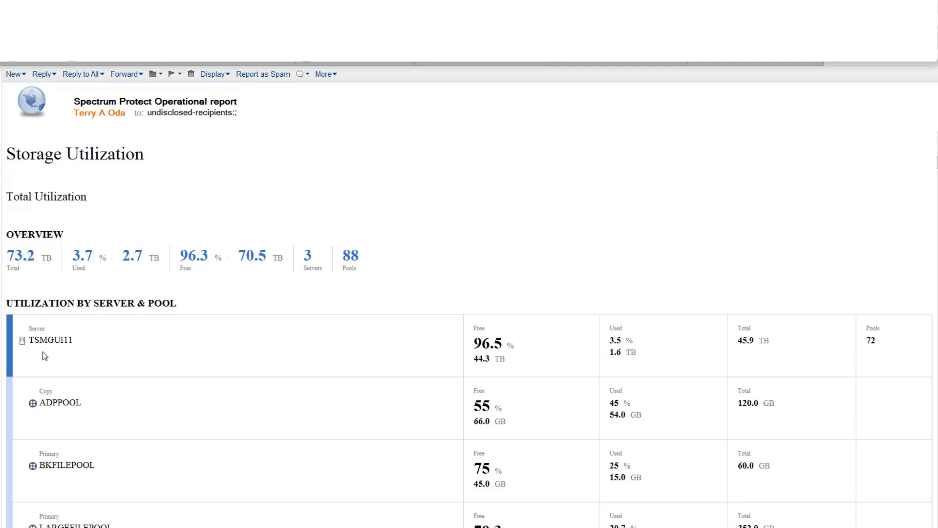
mouse_move(39, 417)
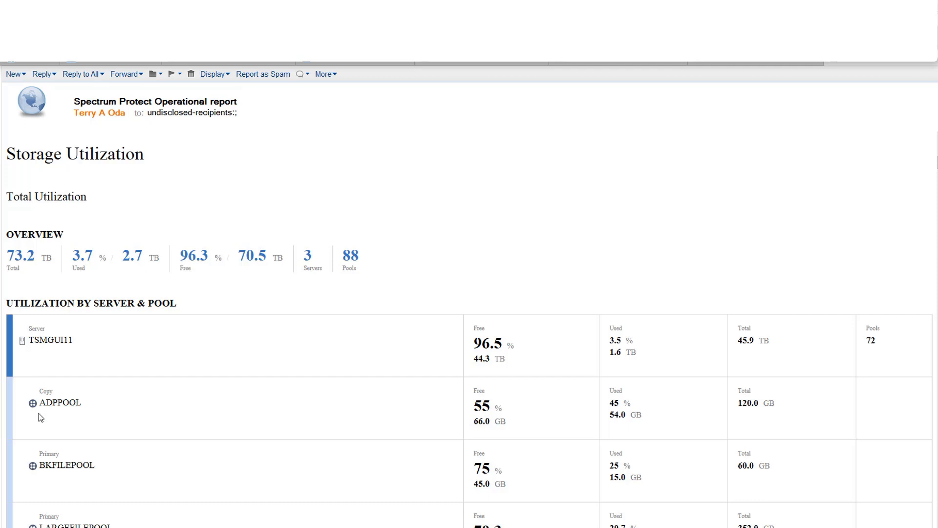
mouse_move(39, 418)
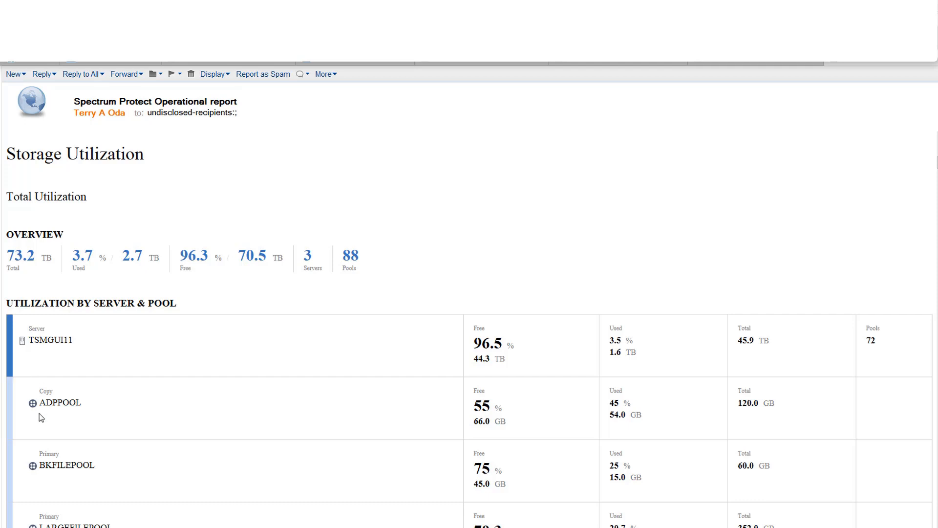
scroll("down", 3)
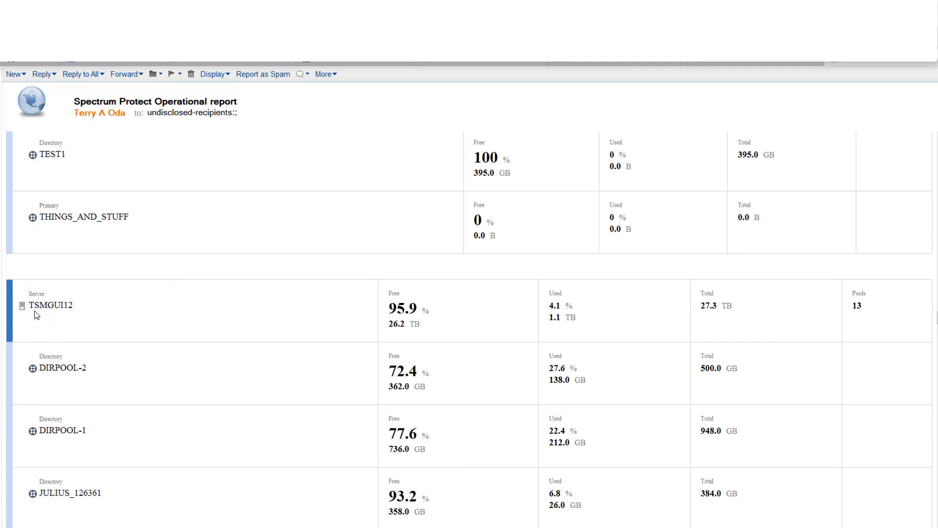
mouse_move(52, 310)
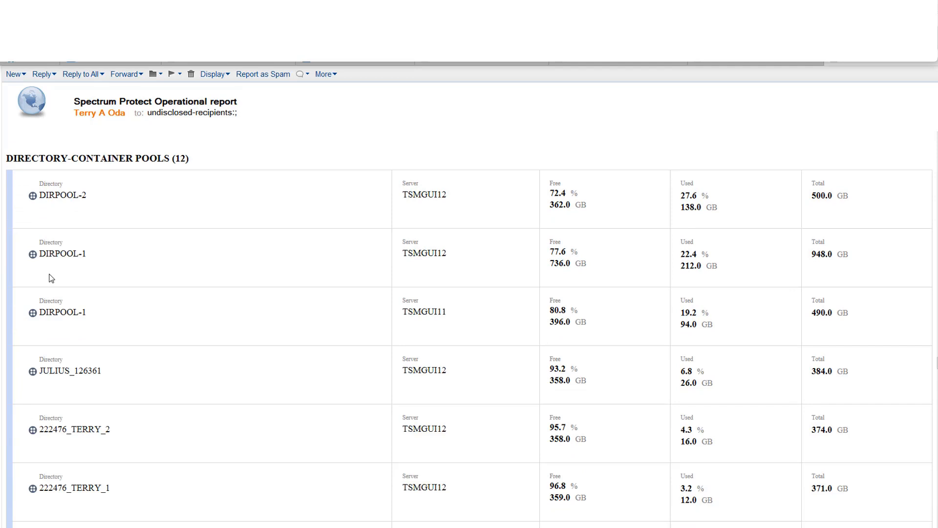
scroll("up", 3)
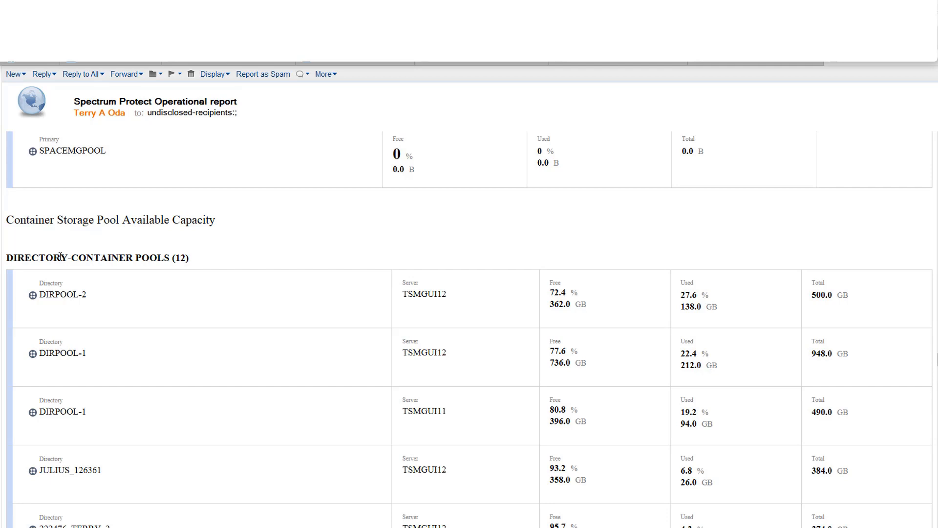
mouse_move(88, 293)
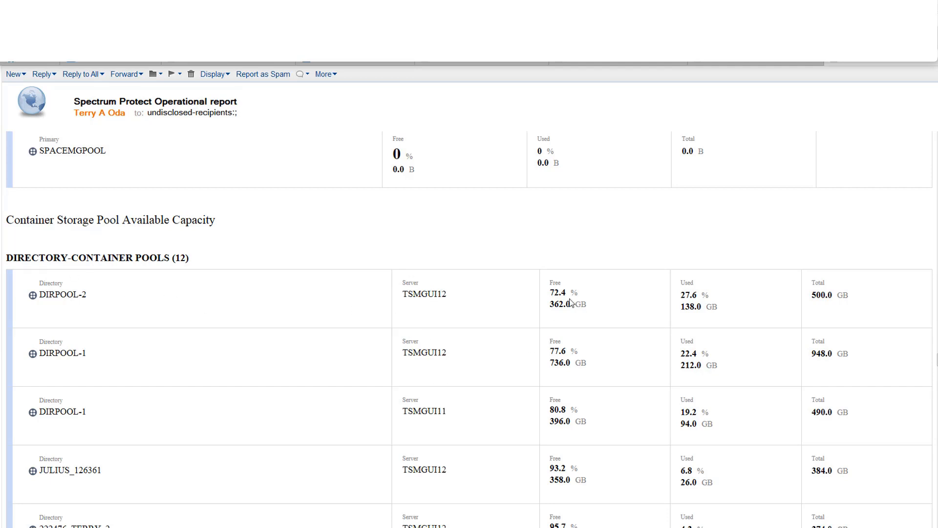
mouse_move(678, 305)
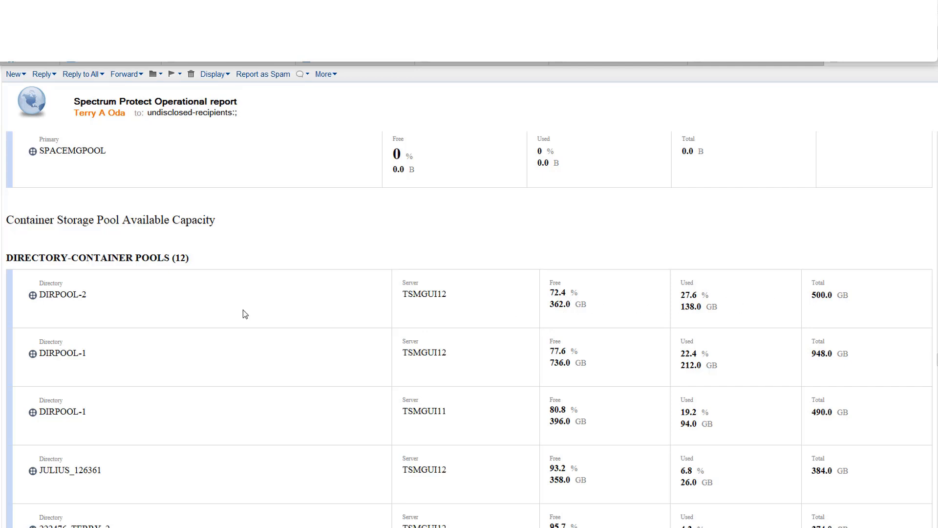
Scroll through Client Summary to the Charge-back capacity usage totalling 2.68 TB back-end.
scroll("down", 3)
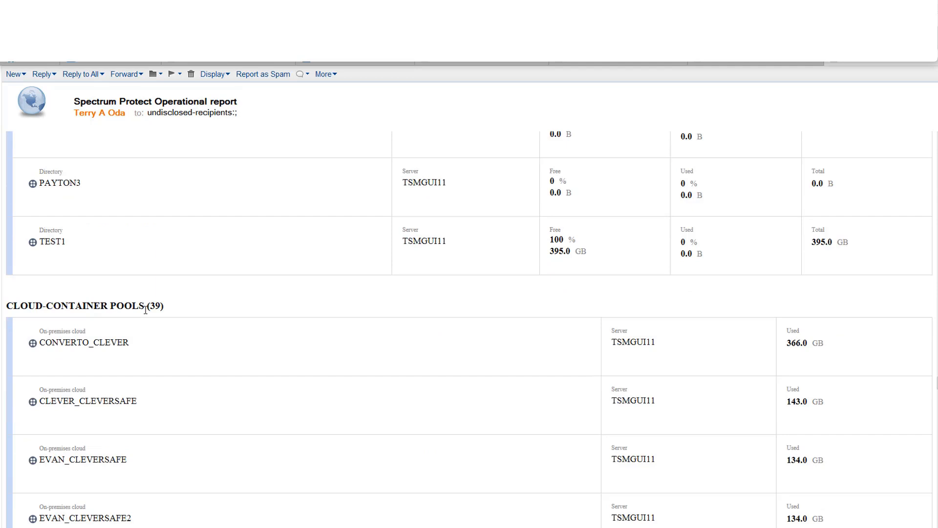
scroll("down", 3)
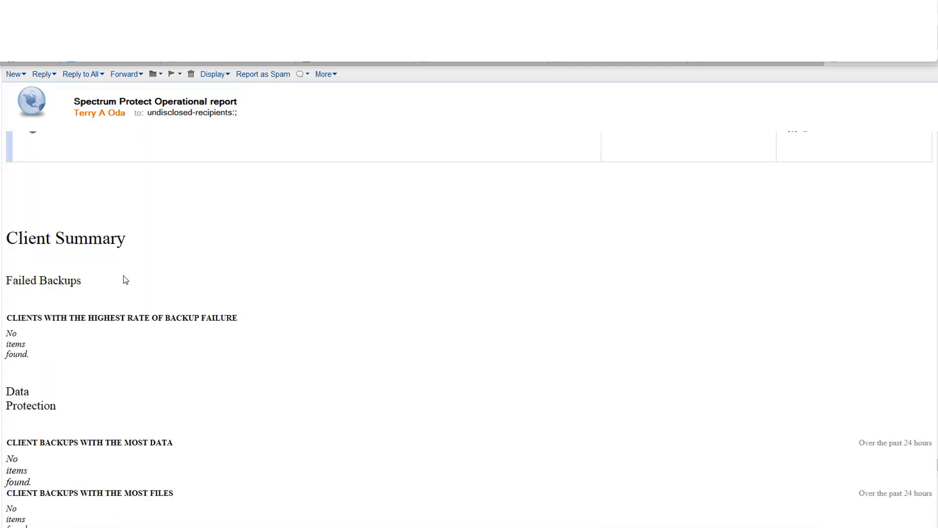
scroll("down", 3)
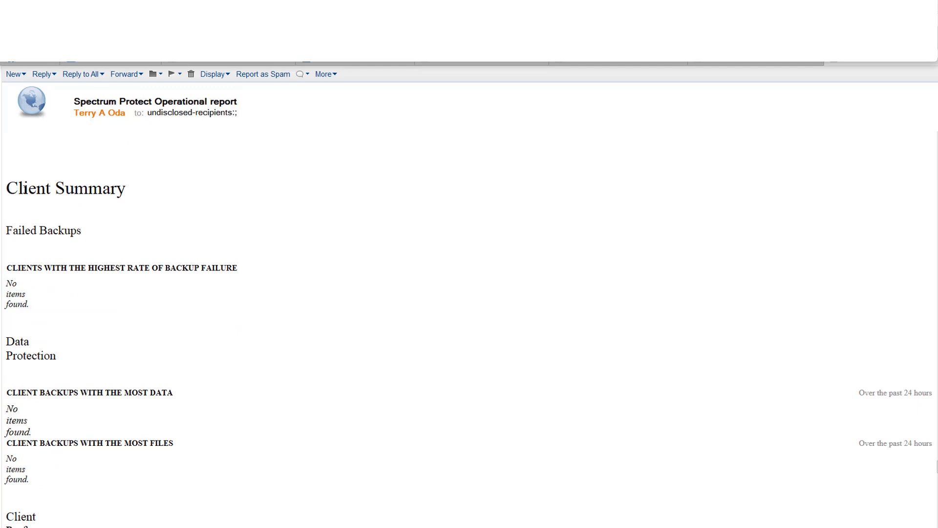
scroll("down", 3)
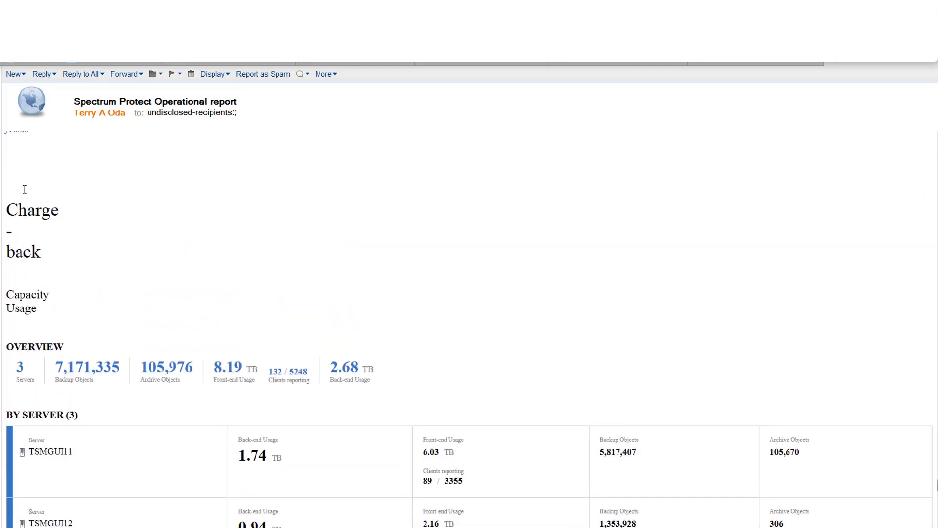
scroll("down", 3)
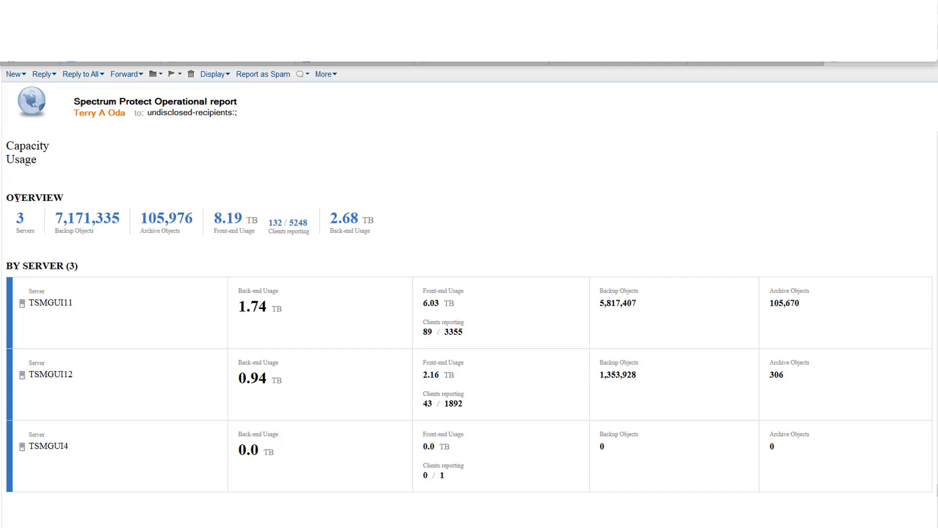
mouse_move(114, 269)
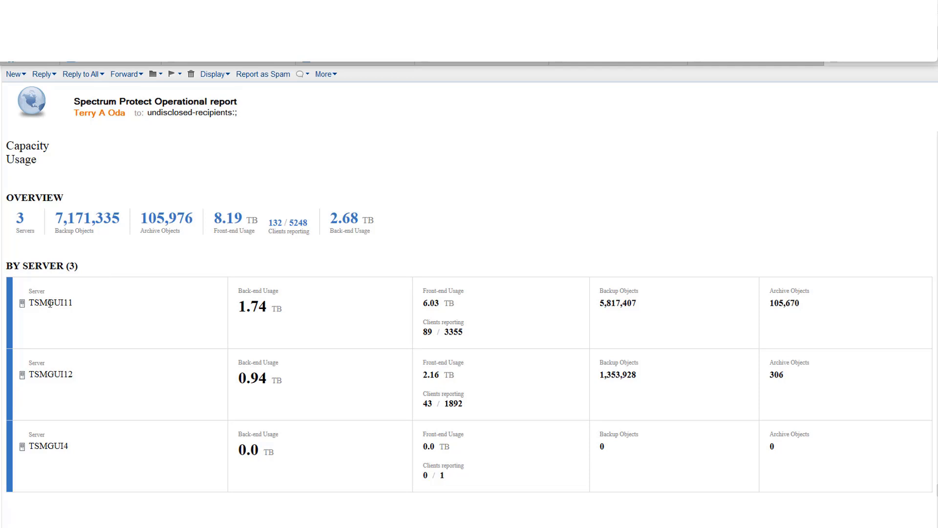
mouse_move(277, 303)
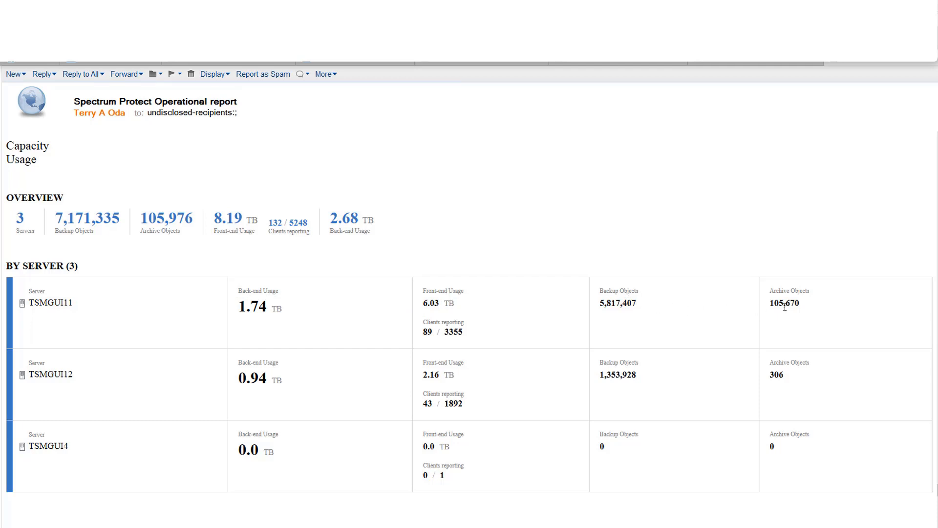
Scroll the Data Reduction section past All Servers savings to the TSMGUI11 and TSMGUI12 bars.
scroll("down", 3)
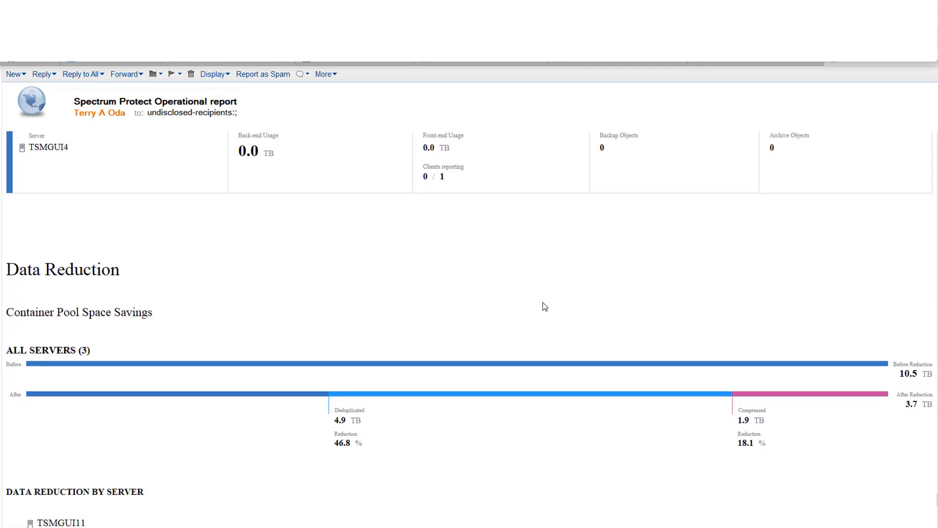
scroll("down", 3)
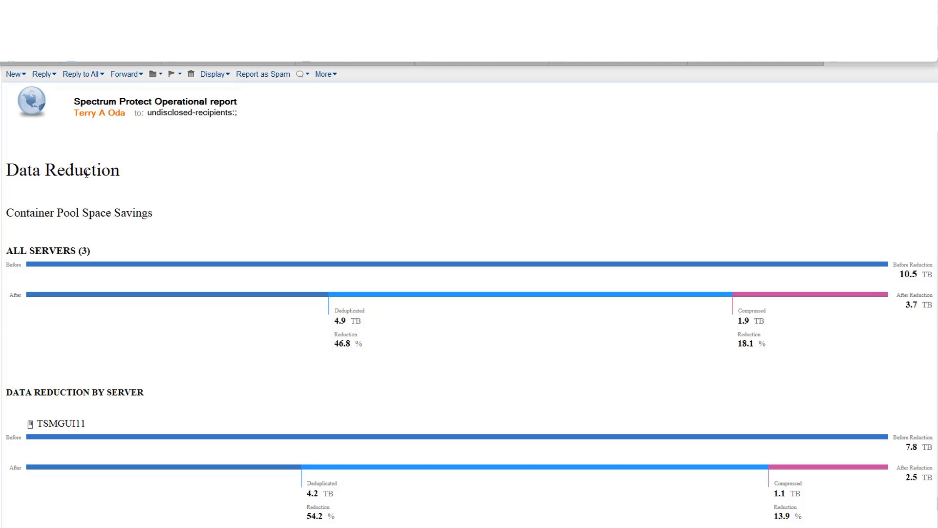
mouse_move(31, 267)
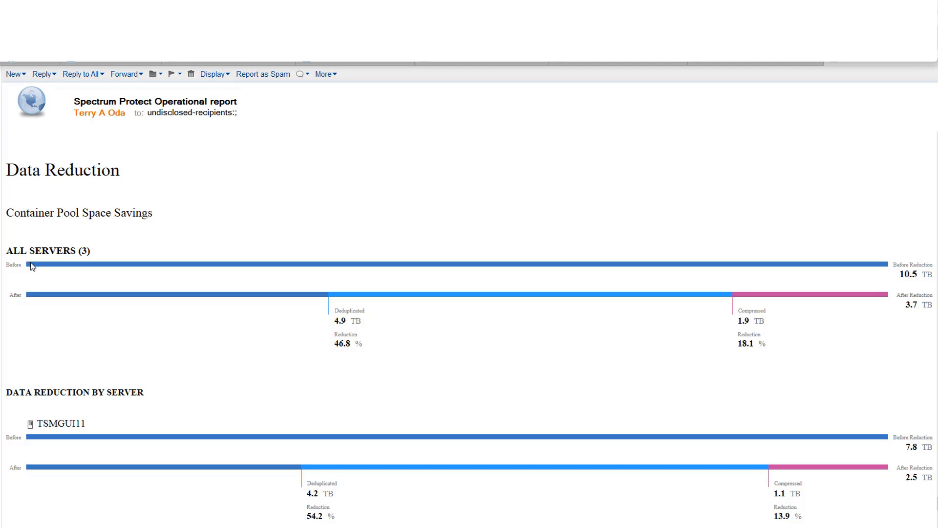
mouse_move(890, 259)
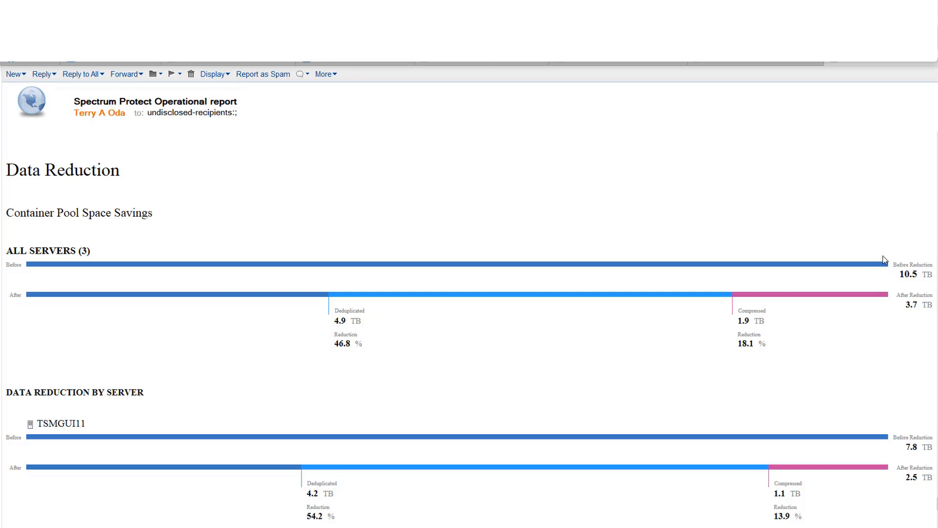
mouse_move(47, 312)
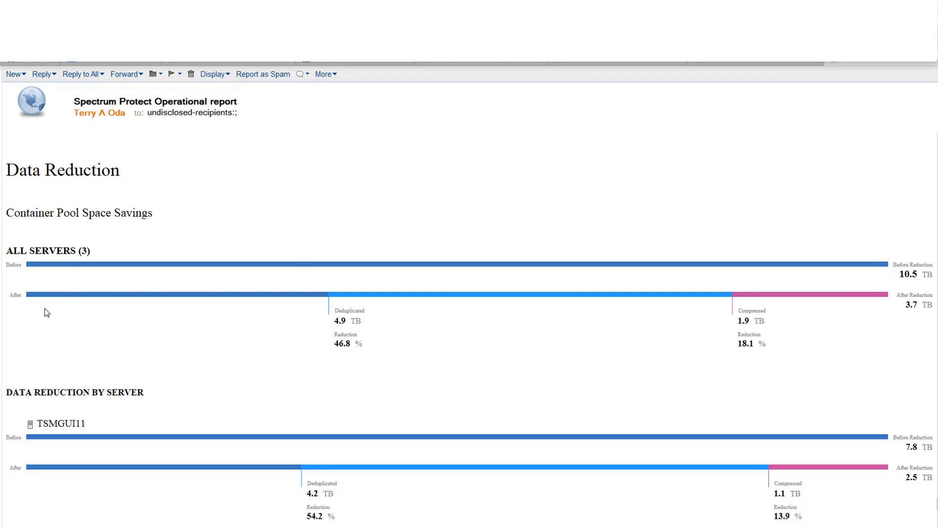
mouse_move(175, 287)
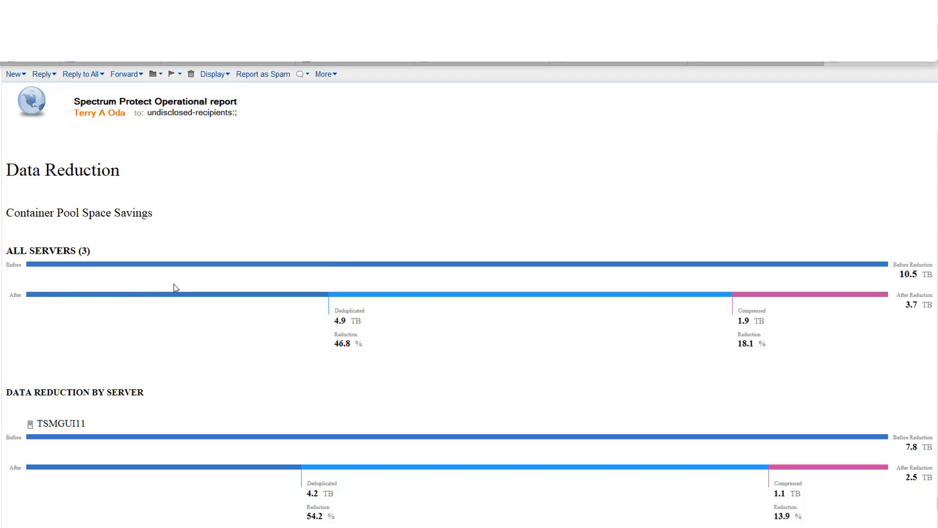
mouse_move(198, 303)
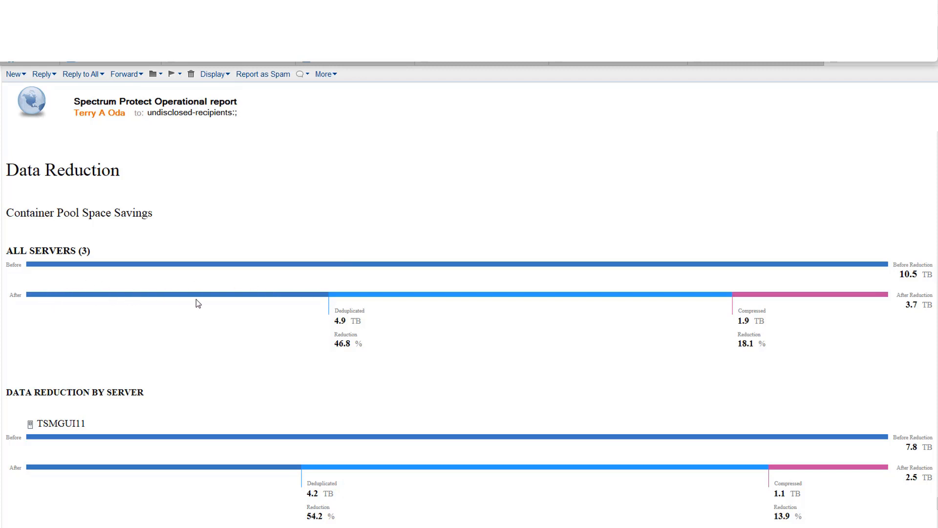
mouse_move(592, 272)
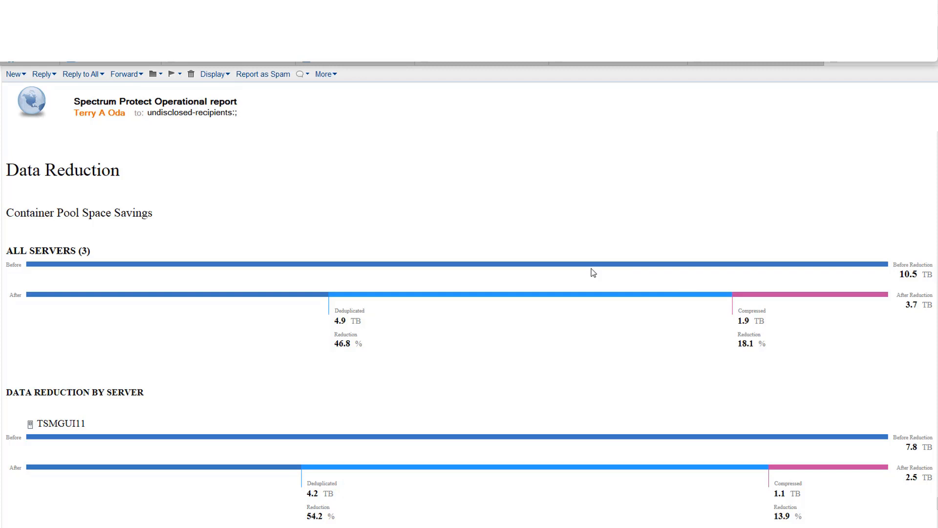
mouse_move(764, 305)
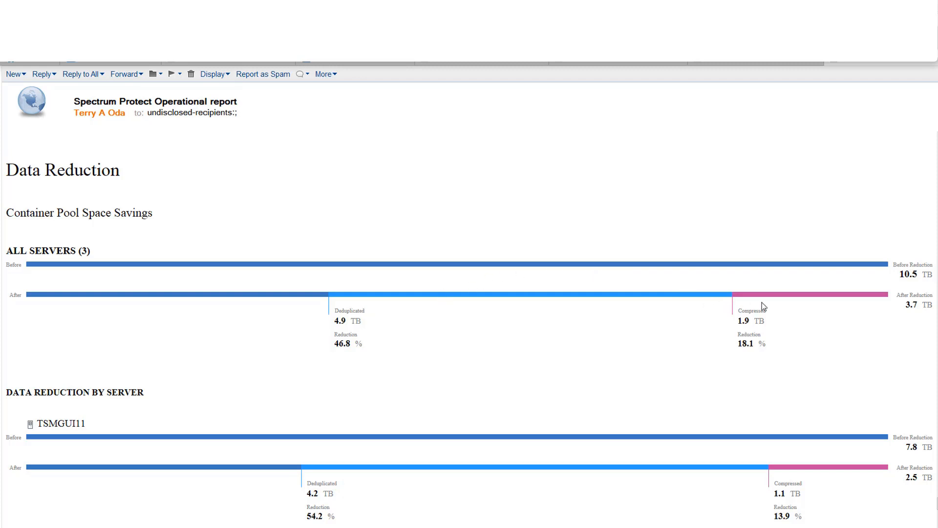
mouse_move(843, 303)
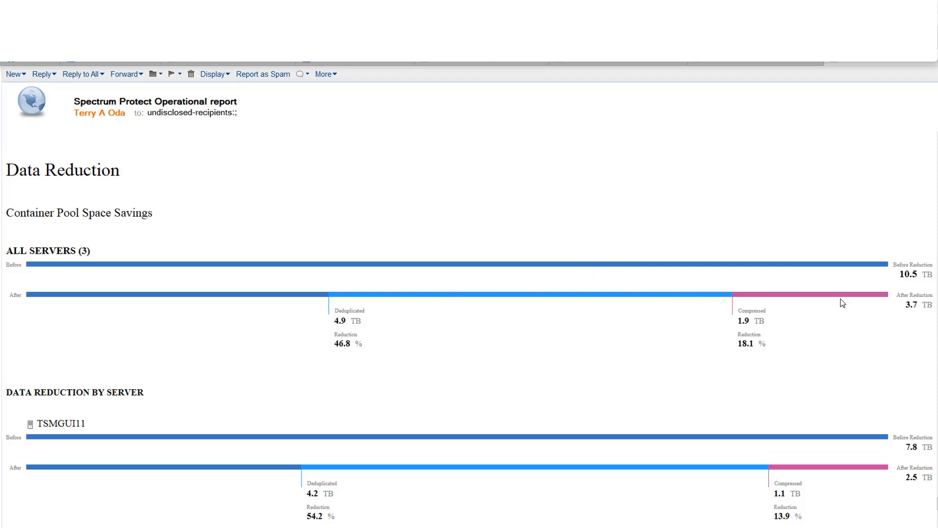
mouse_move(211, 258)
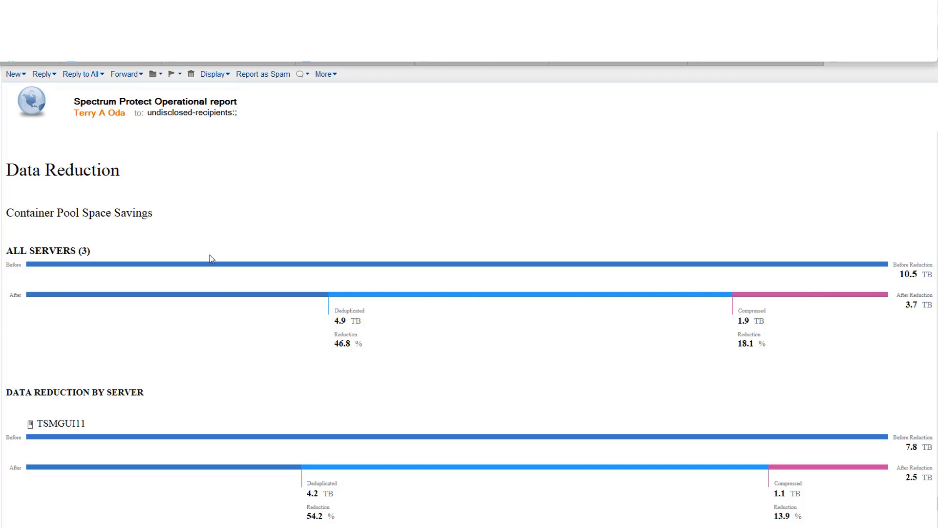
mouse_move(890, 275)
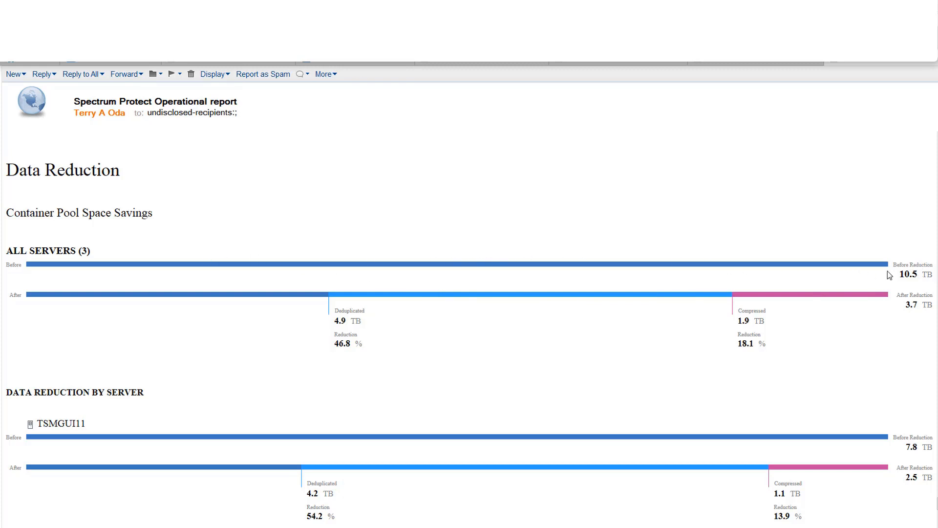
mouse_move(349, 322)
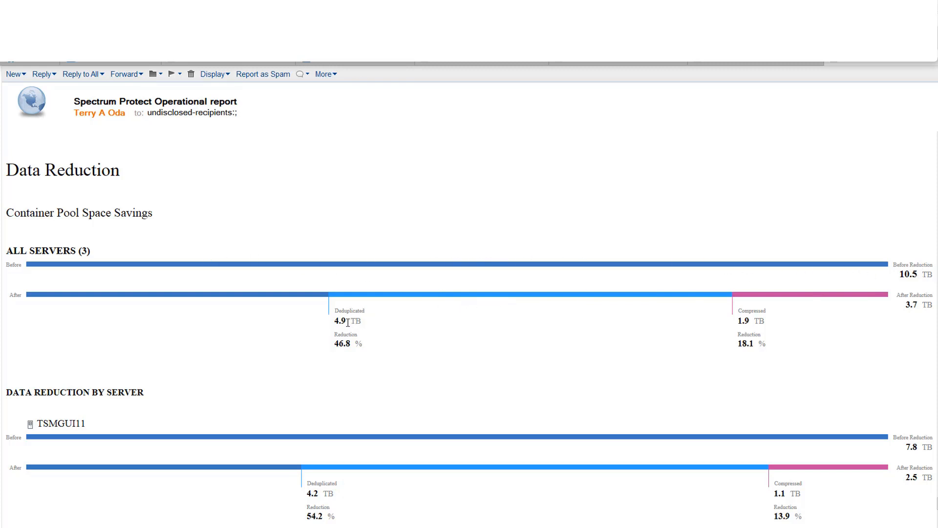
mouse_move(504, 325)
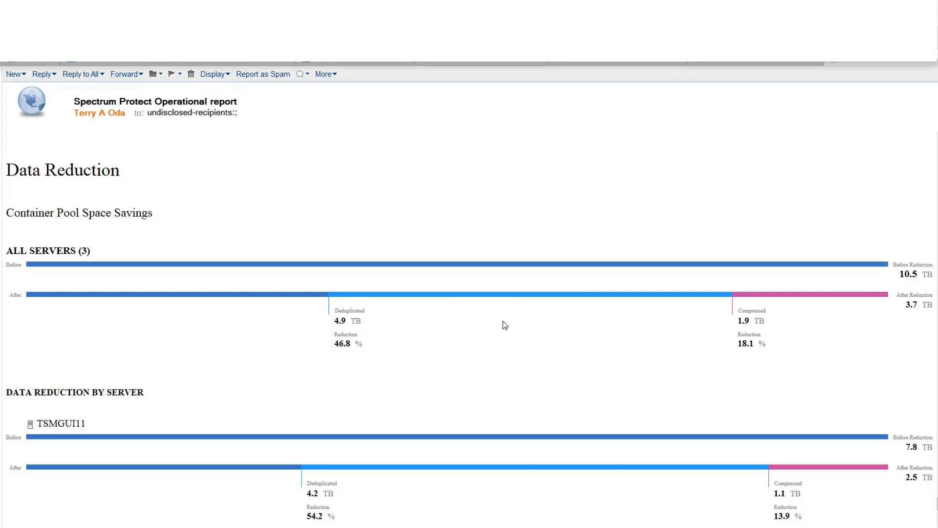
mouse_move(746, 325)
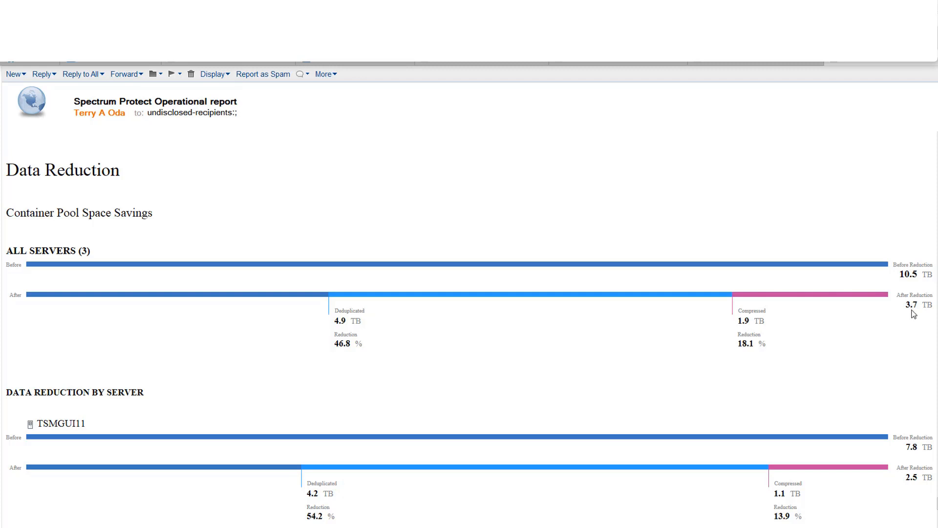
mouse_move(278, 299)
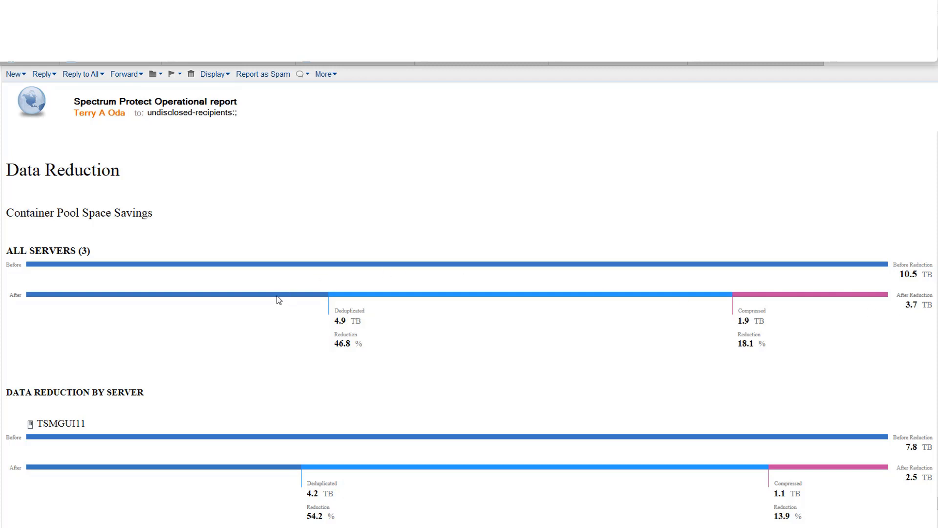
scroll("down", 3)
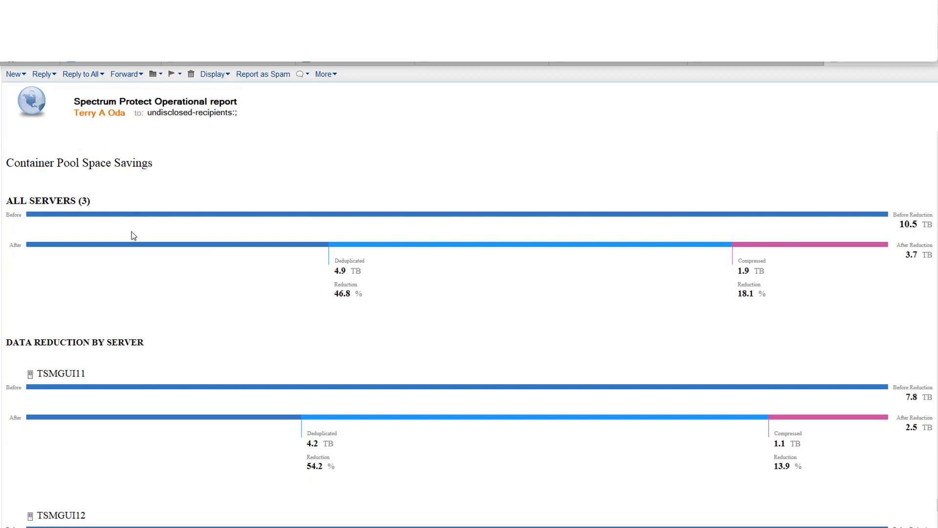
scroll("down", 3)
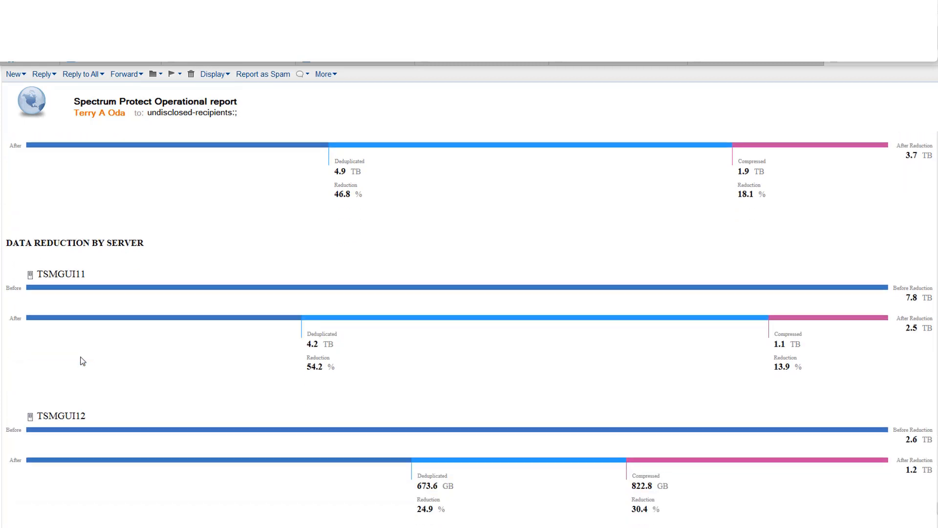
scroll("down", 3)
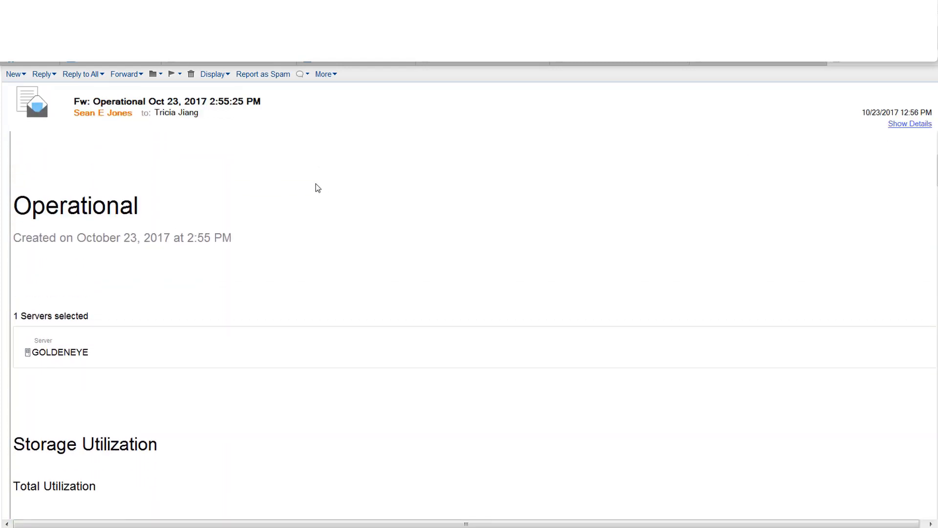
mouse_move(313, 189)
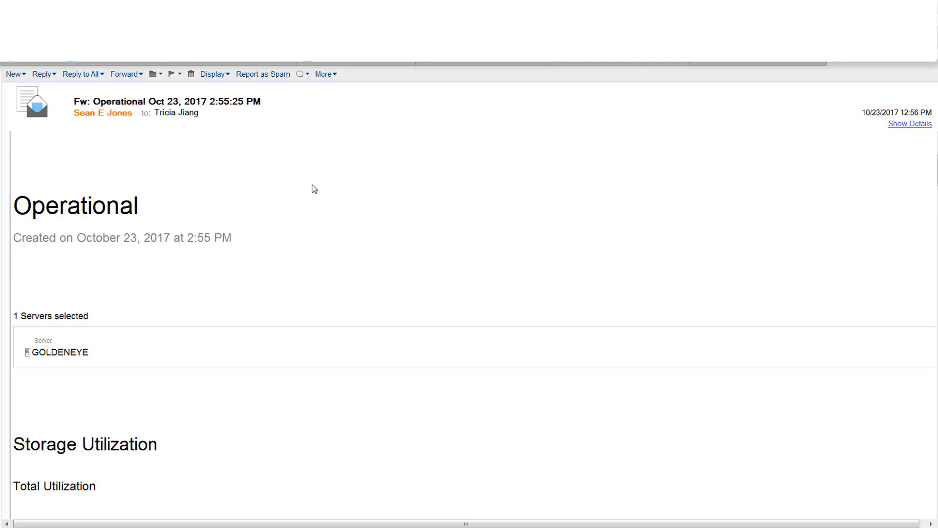
Scroll the forwarded GOLDENEYE report through Client Summary and Data Protection.
scroll("down", 3)
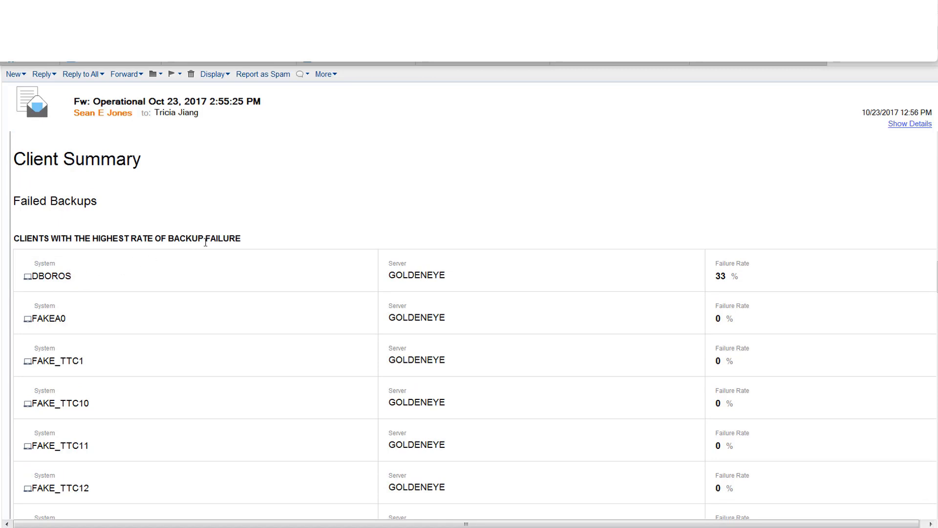
scroll("down", 3)
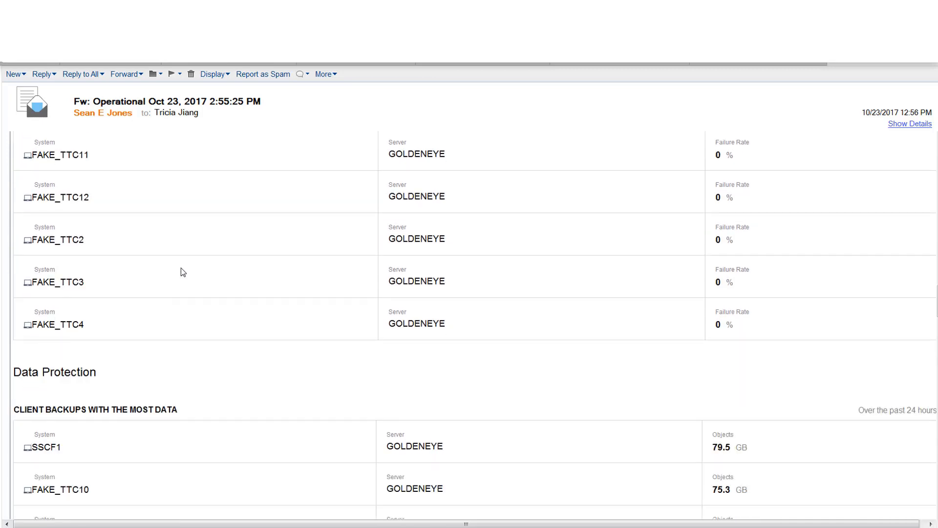
scroll("down", 3)
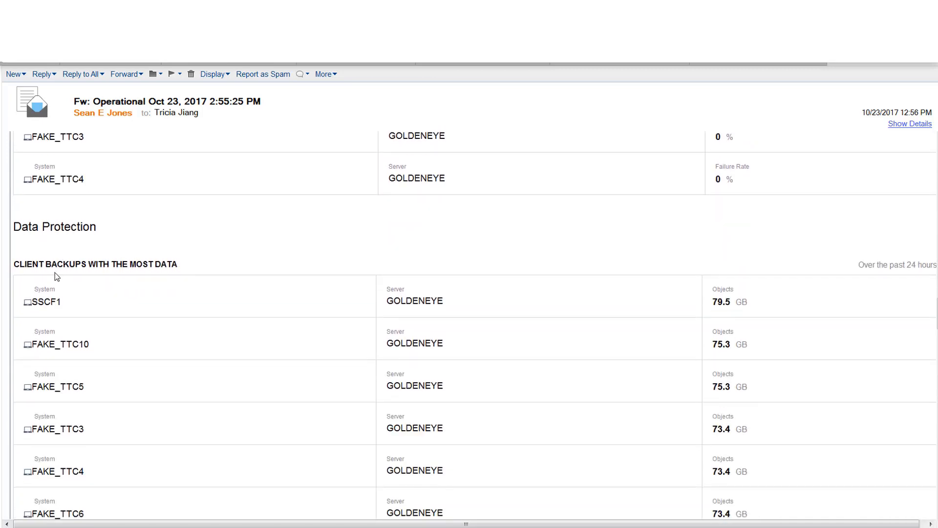
mouse_move(108, 311)
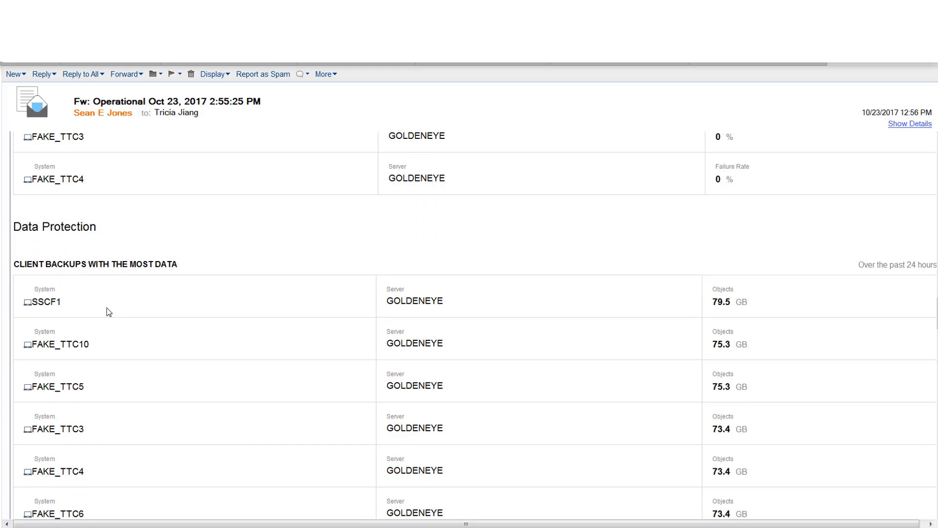
scroll("down", 3)
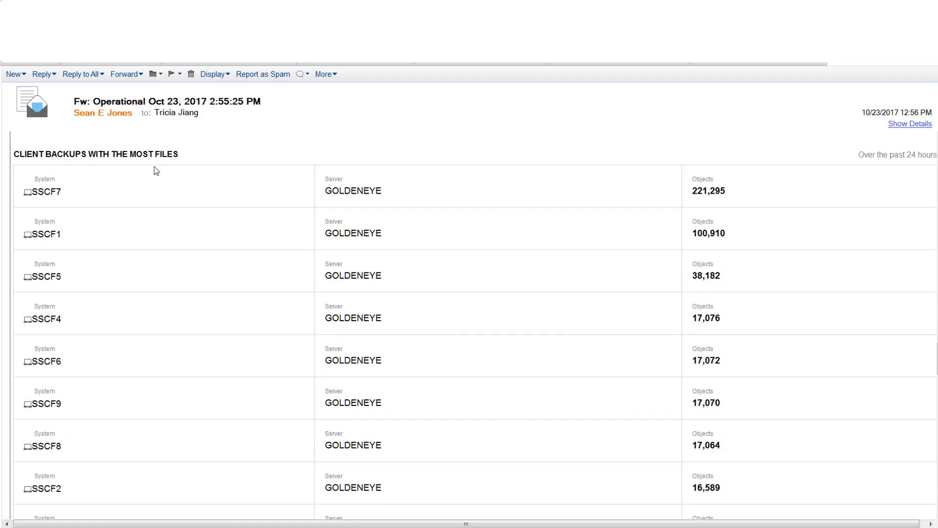
Continue through Client Performance down to Charge-back showing GOLDENEYE at 1.92 TB back-end usage.
scroll("down", 3)
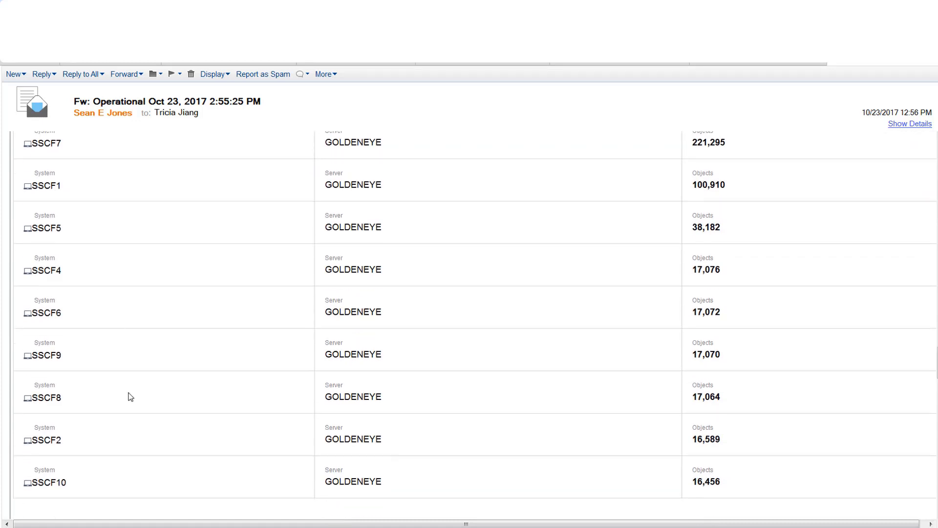
scroll("down", 3)
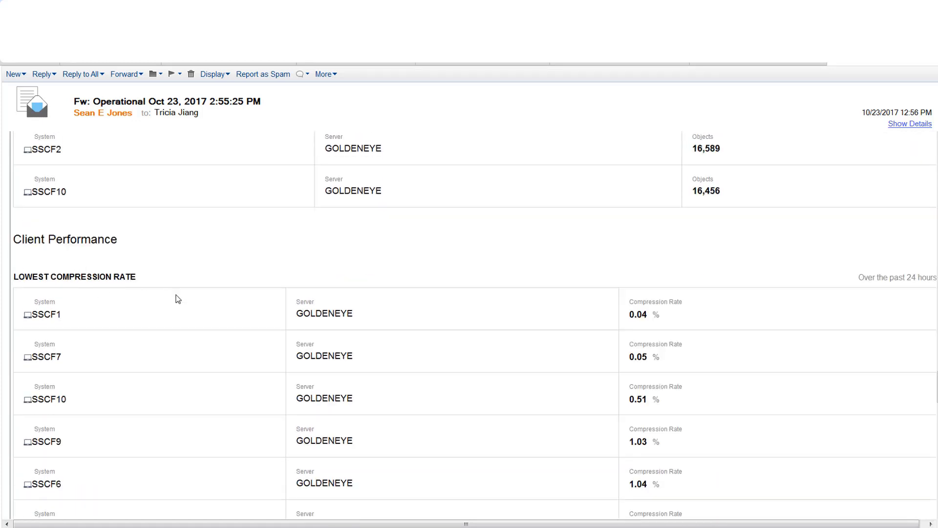
scroll("down", 3)
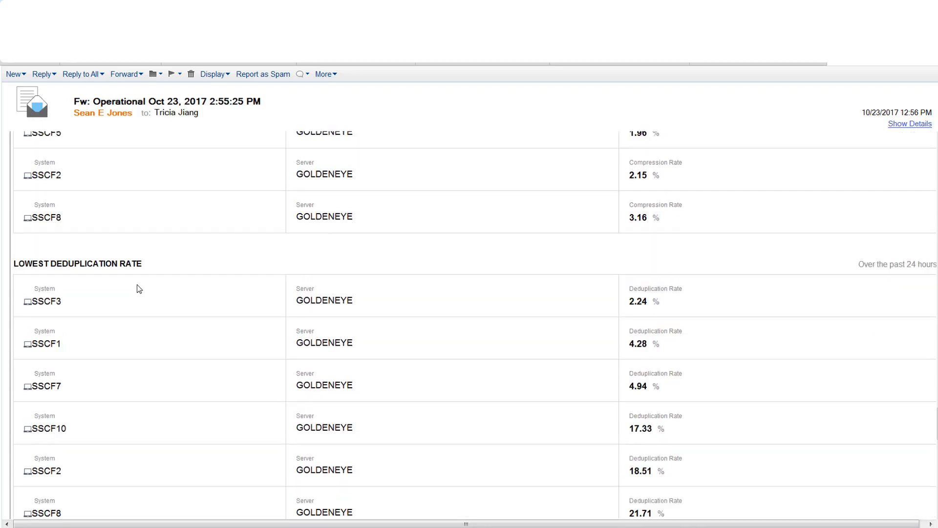
scroll("down", 3)
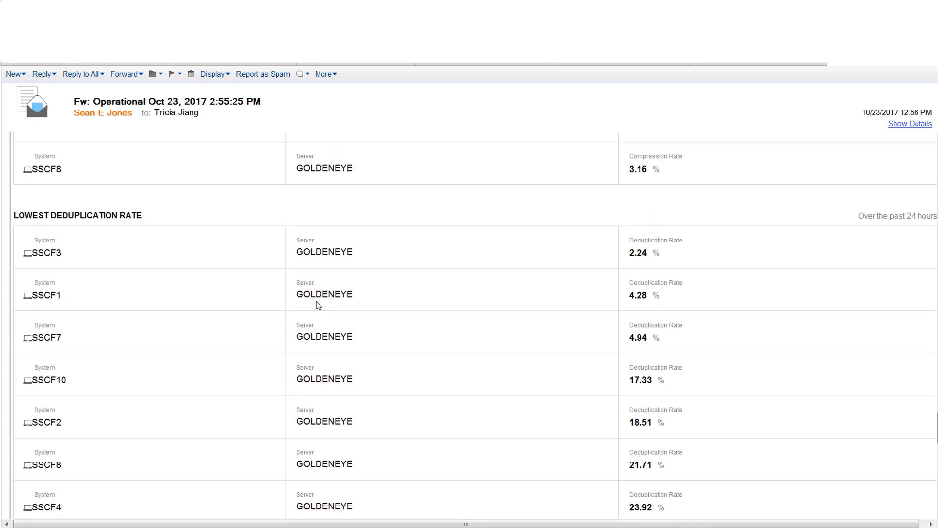
scroll("down", 3)
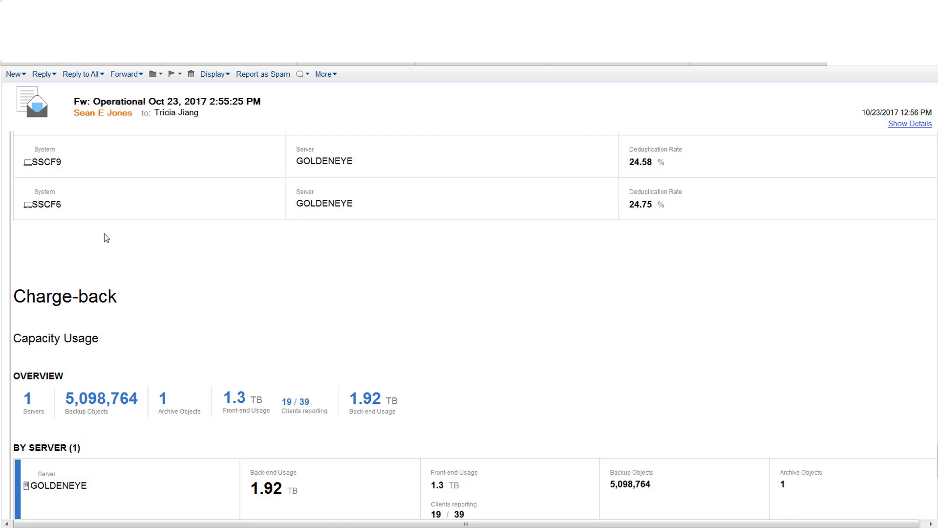